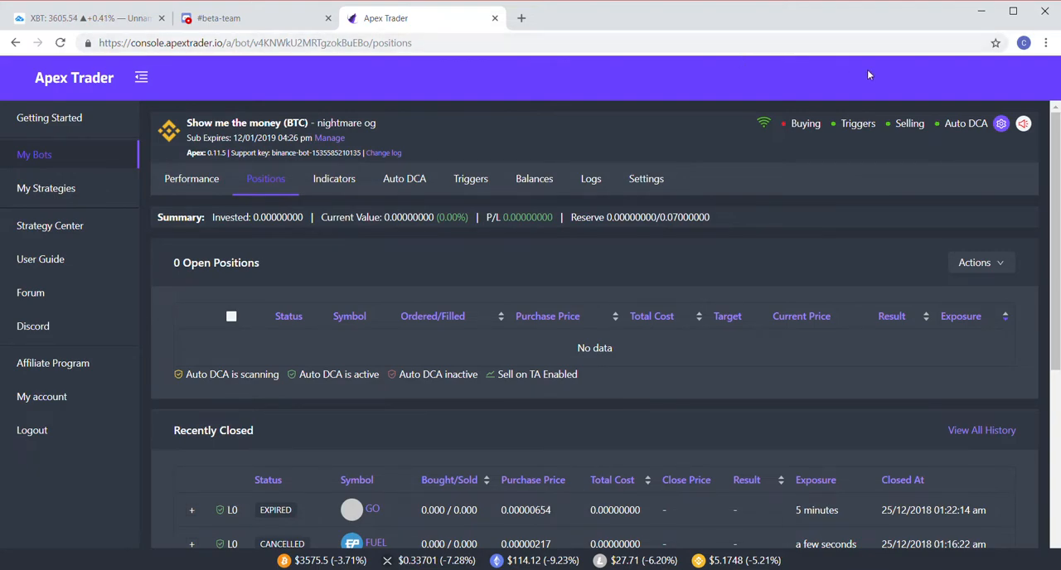
mouse_move(991, 81)
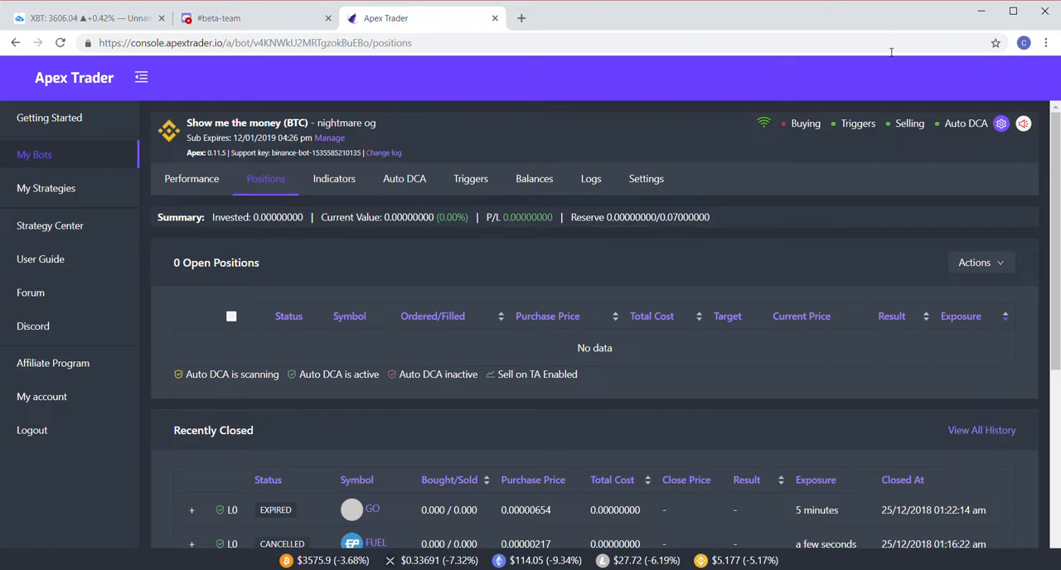
Open the Auto DCA configuration and inspect the Level 1 threshold and multiplier fields
click(405, 178)
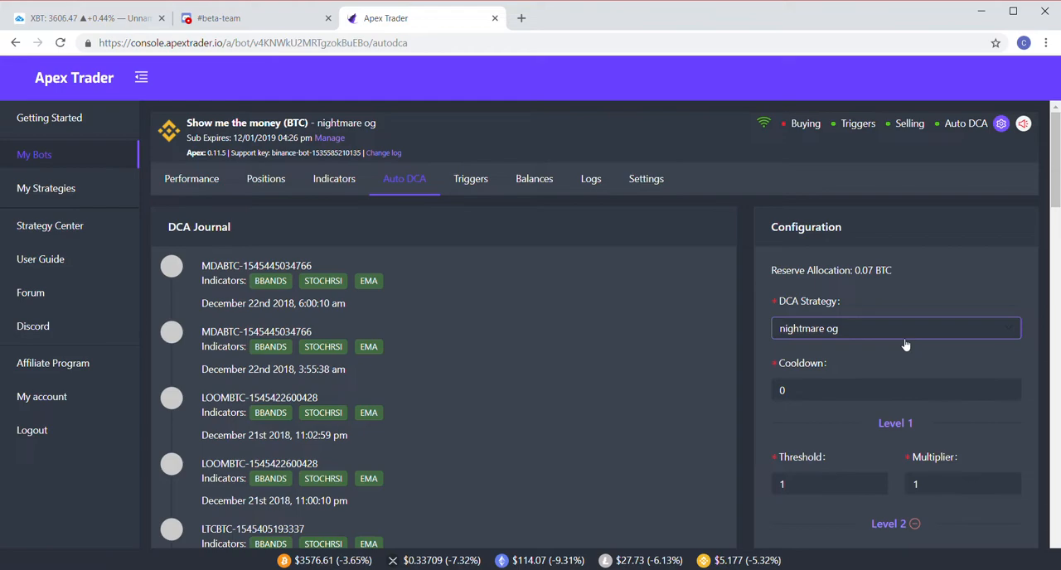
scroll(down, 3)
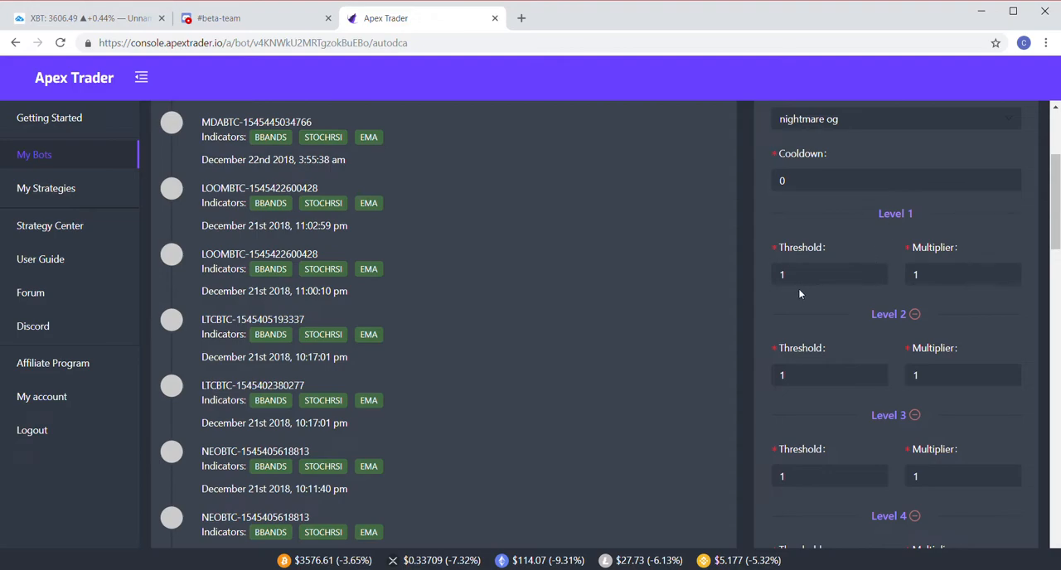
click(828, 274)
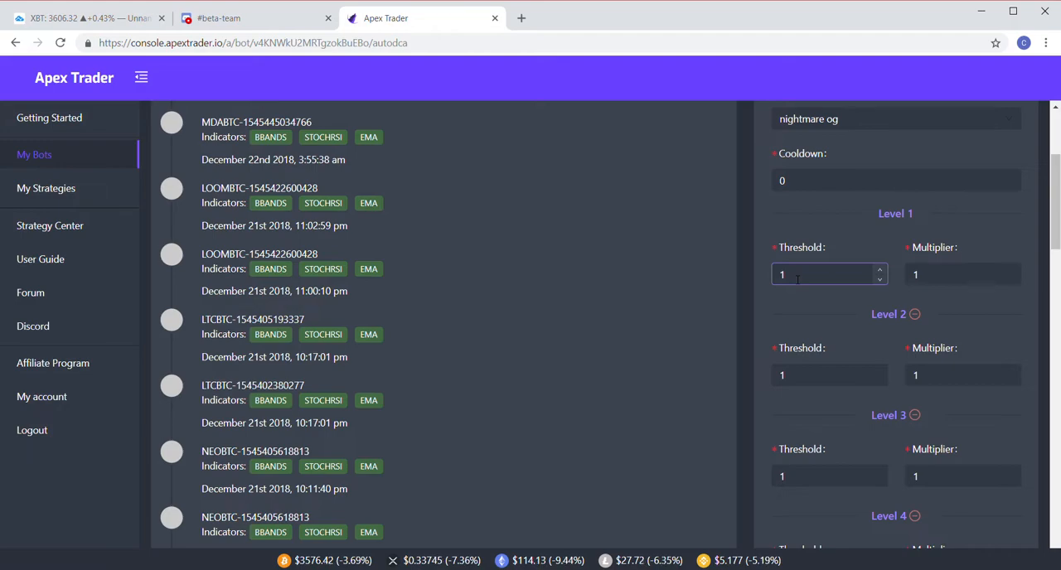
click(961, 274)
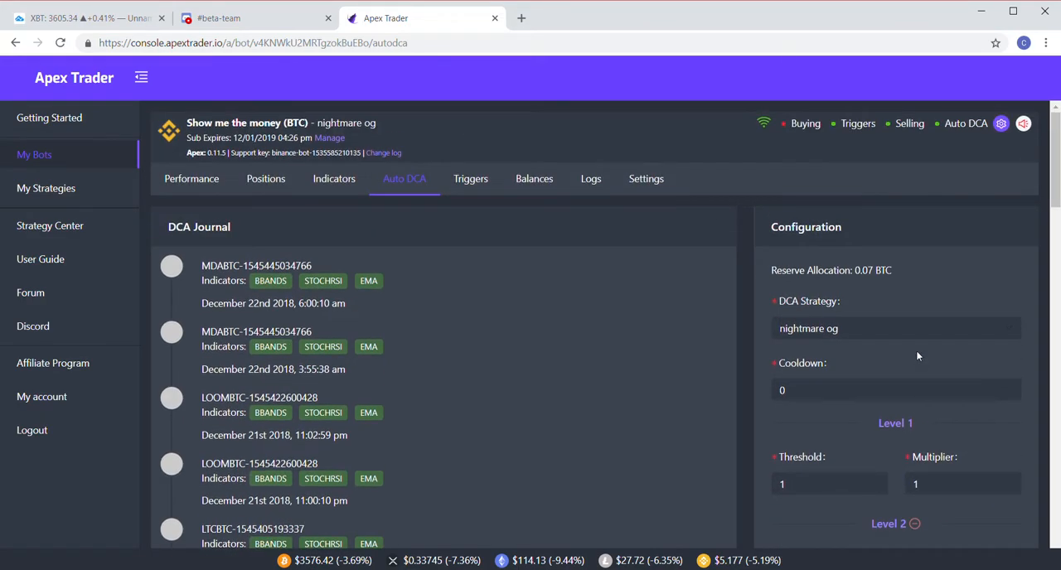
Confirm nightmare og as DCA strategy and add Level 5 with empty threshold and multiplier
click(895, 328)
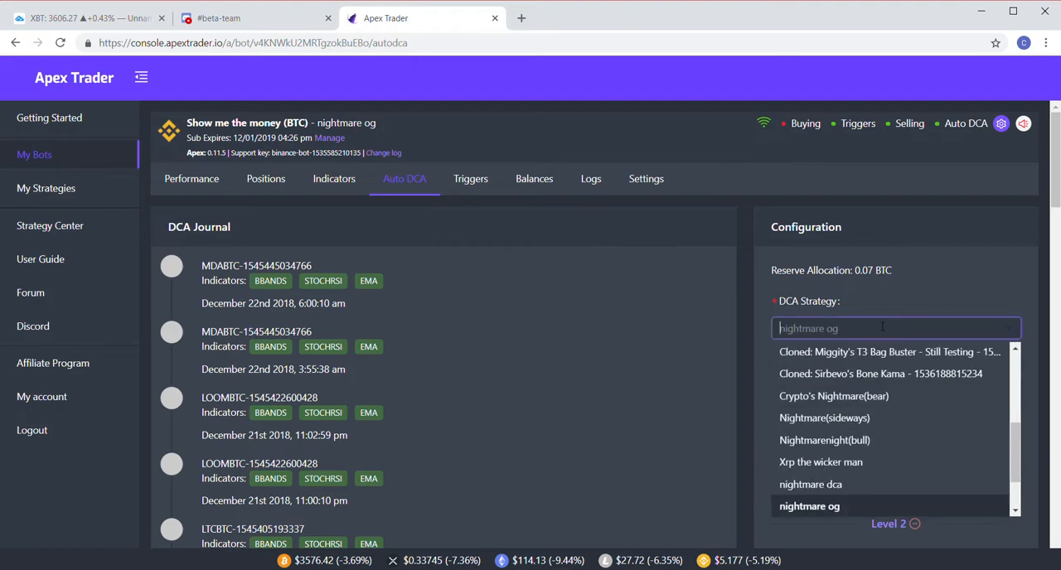
click(809, 505)
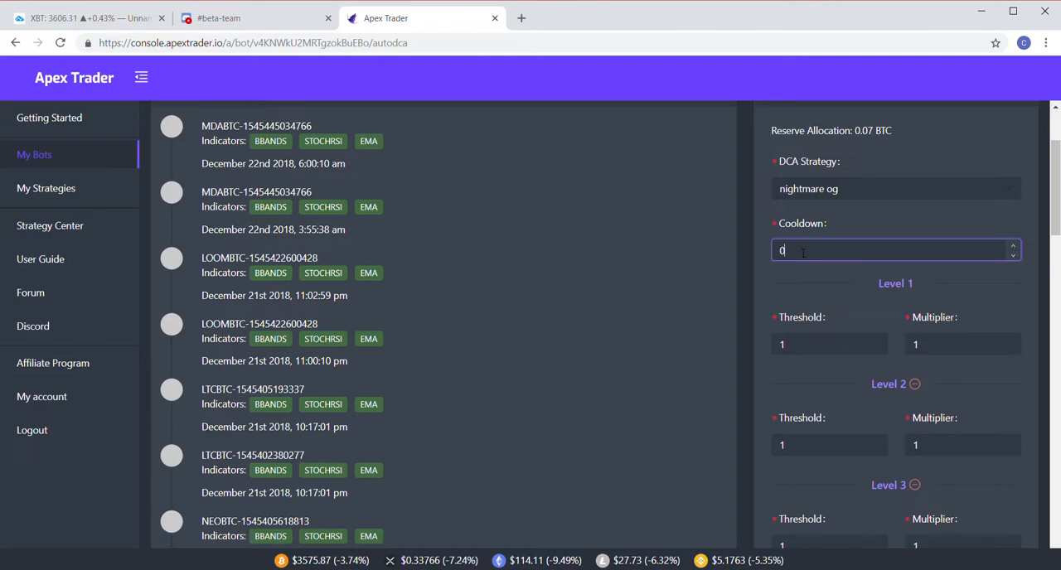
scroll(down, 3)
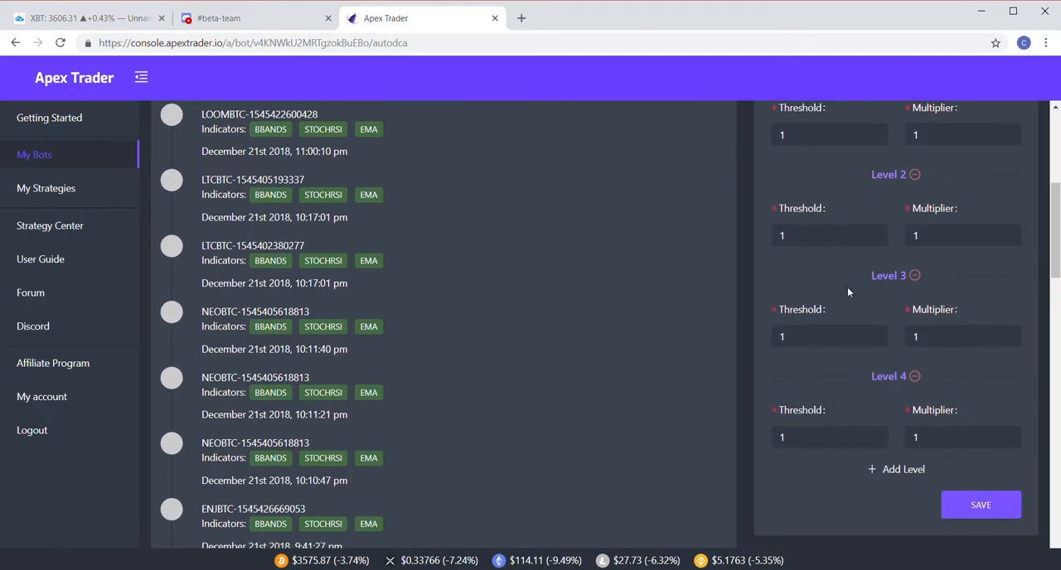
scroll(down, 3)
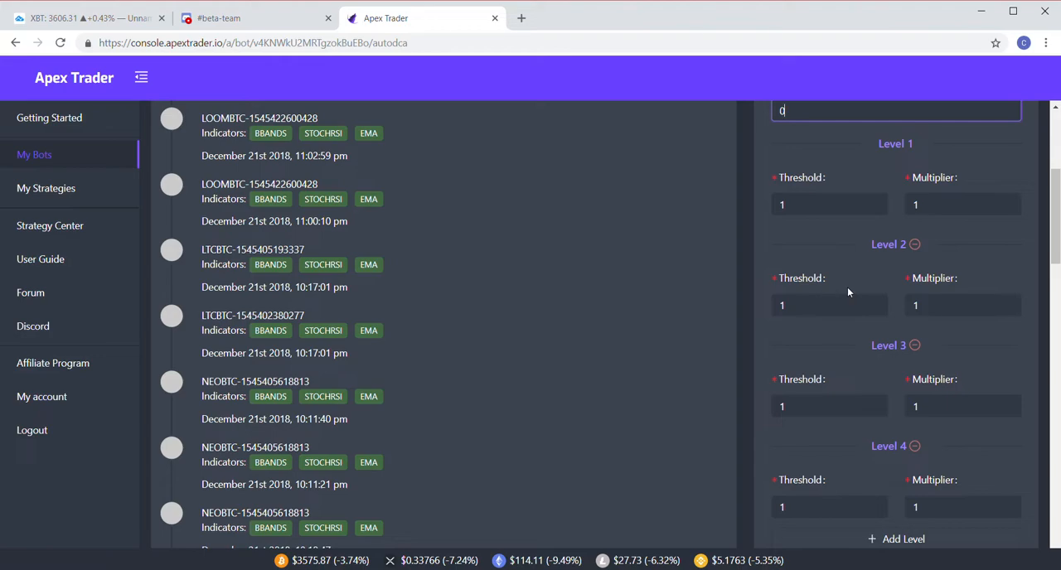
scroll(down, 3)
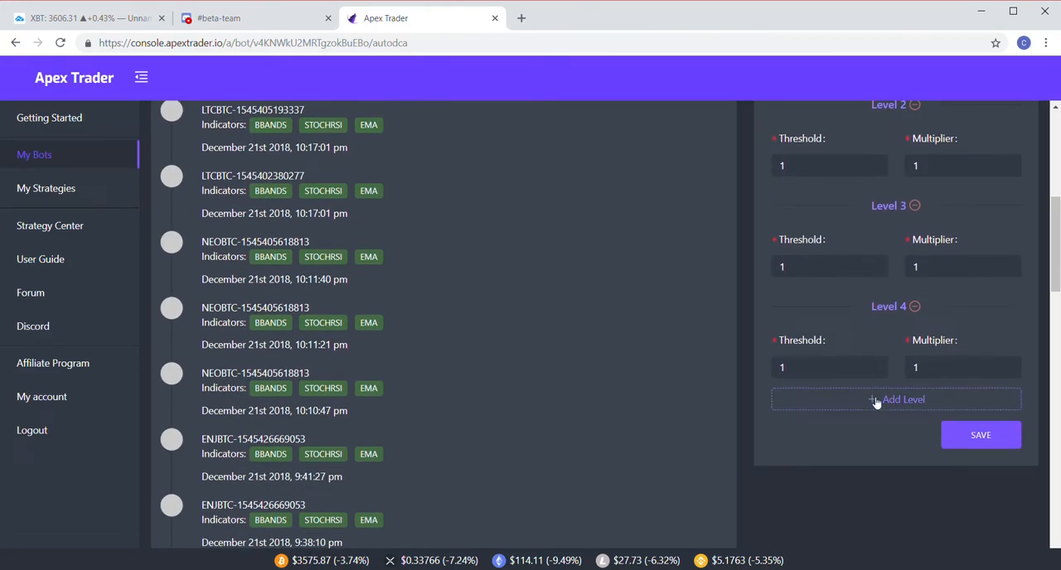
click(895, 399)
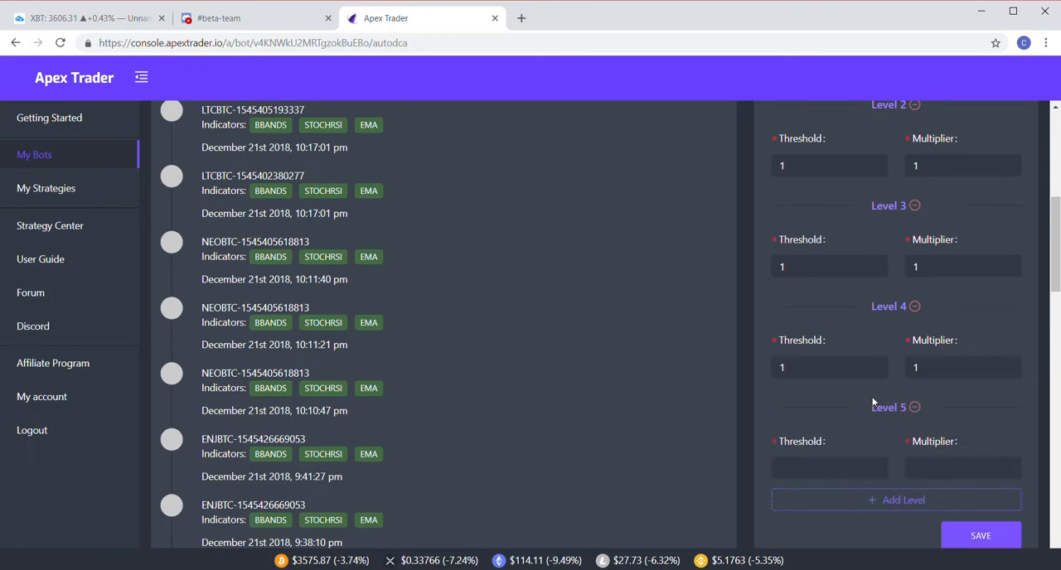
mouse_move(915, 410)
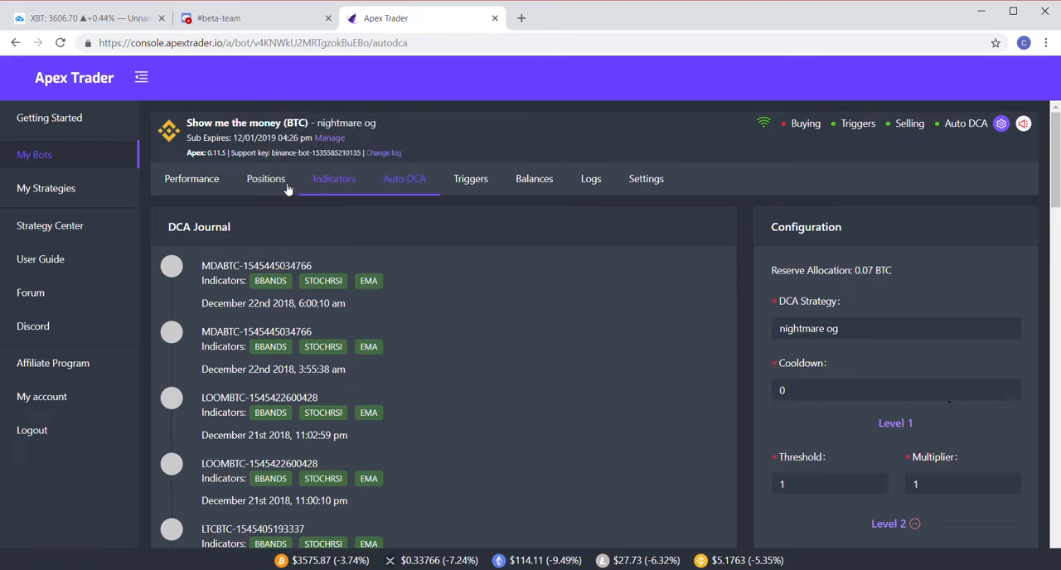
Show the Default State trigger with selling and Auto DCA on, buying off
click(470, 178)
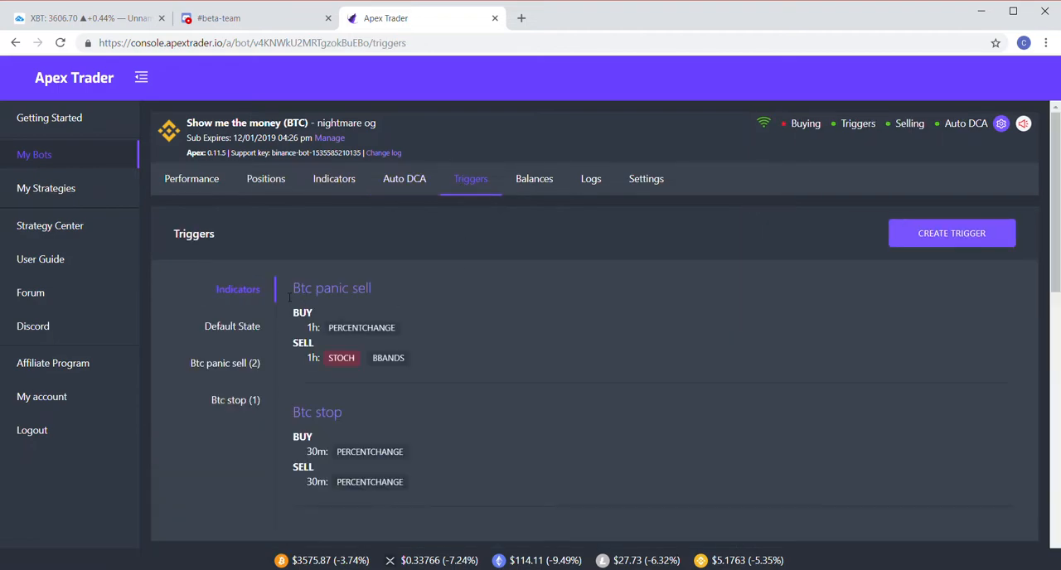
click(232, 326)
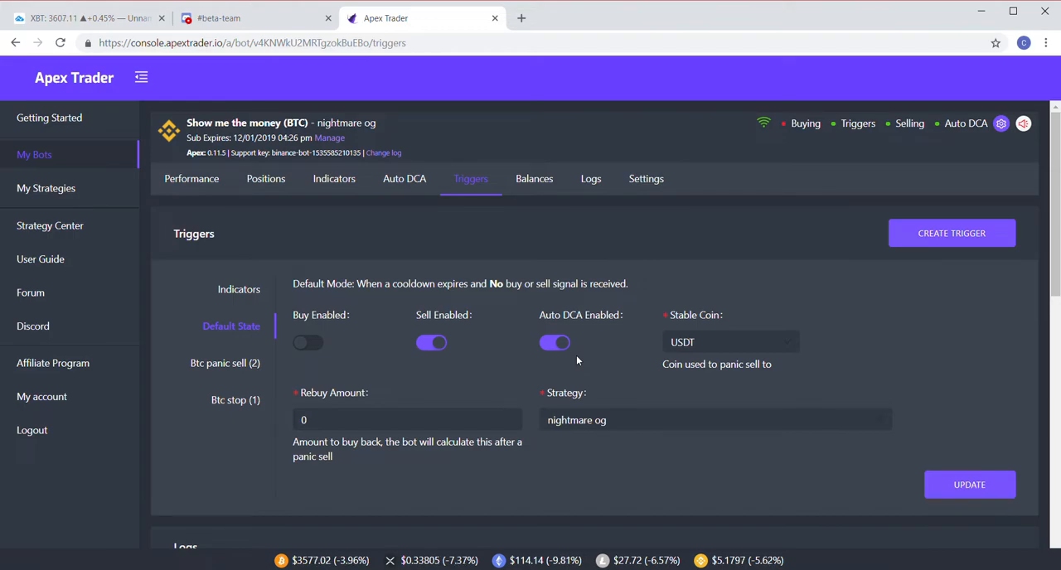
mouse_move(562, 367)
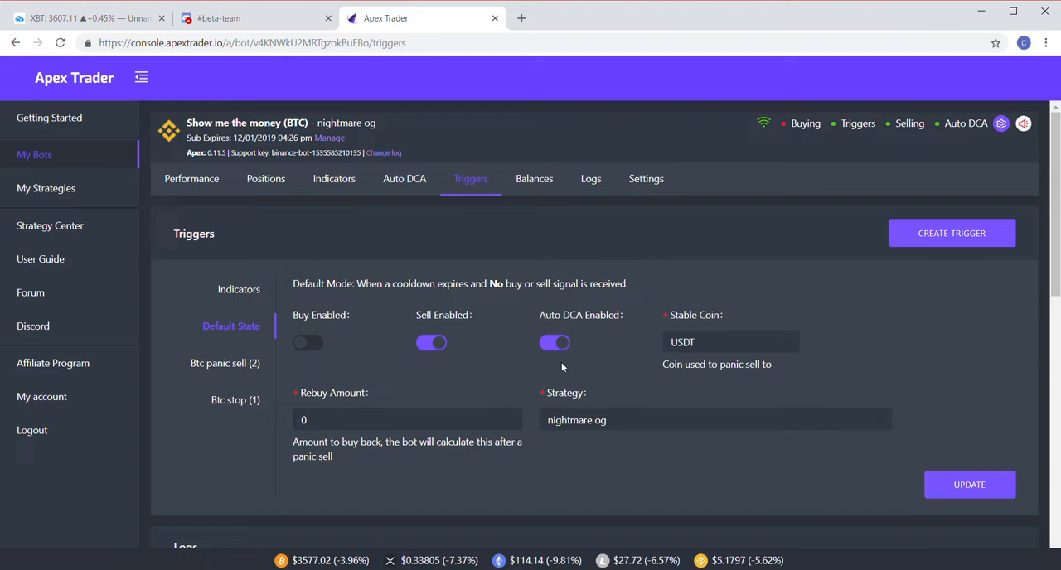
mouse_move(574, 336)
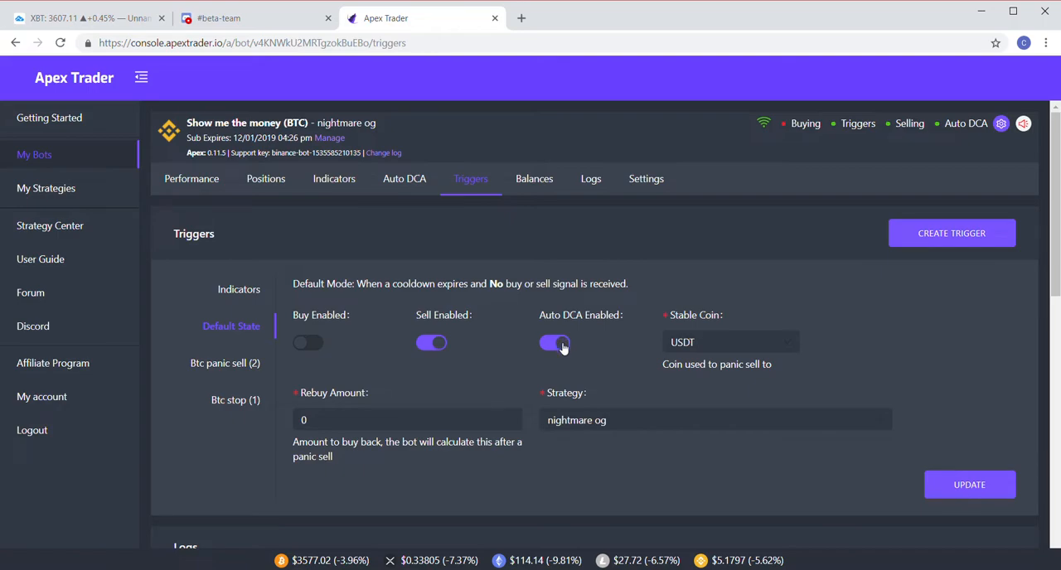
Review Btc panic sell signals, then show Btc stop: priority 1, Btc Stop 1.1 strategy
click(225, 363)
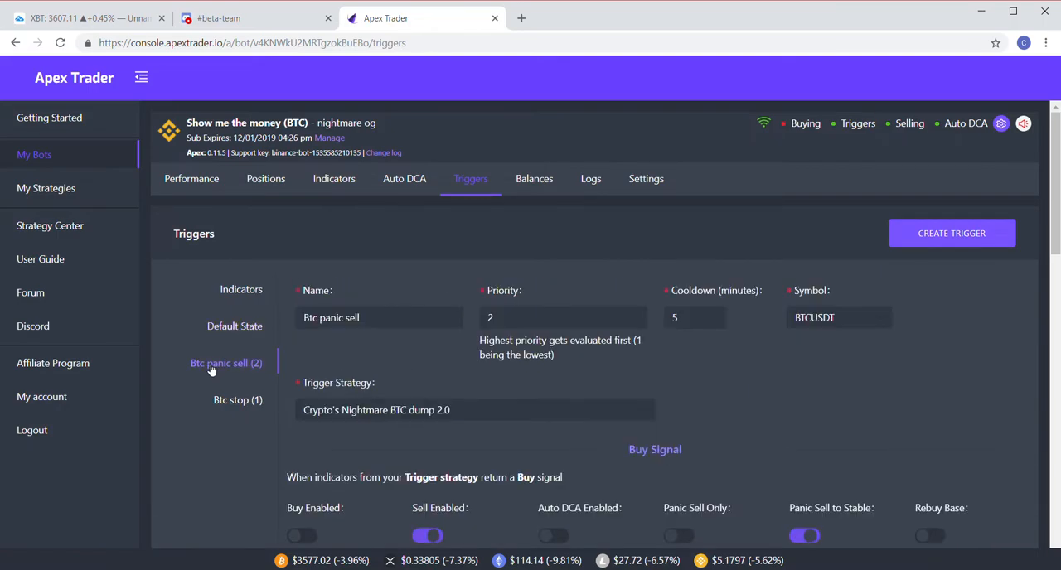
scroll(down, 3)
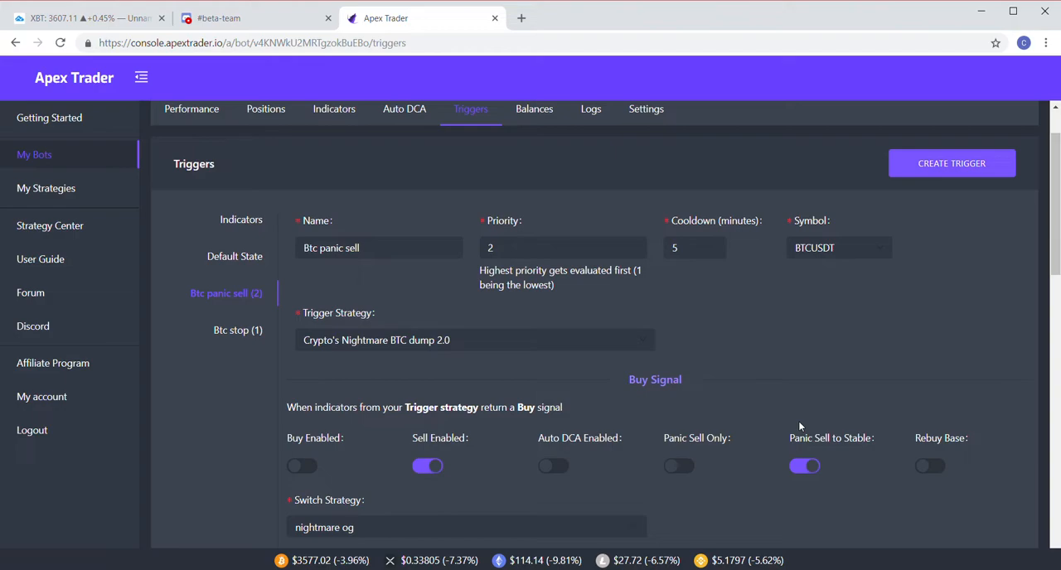
mouse_move(762, 414)
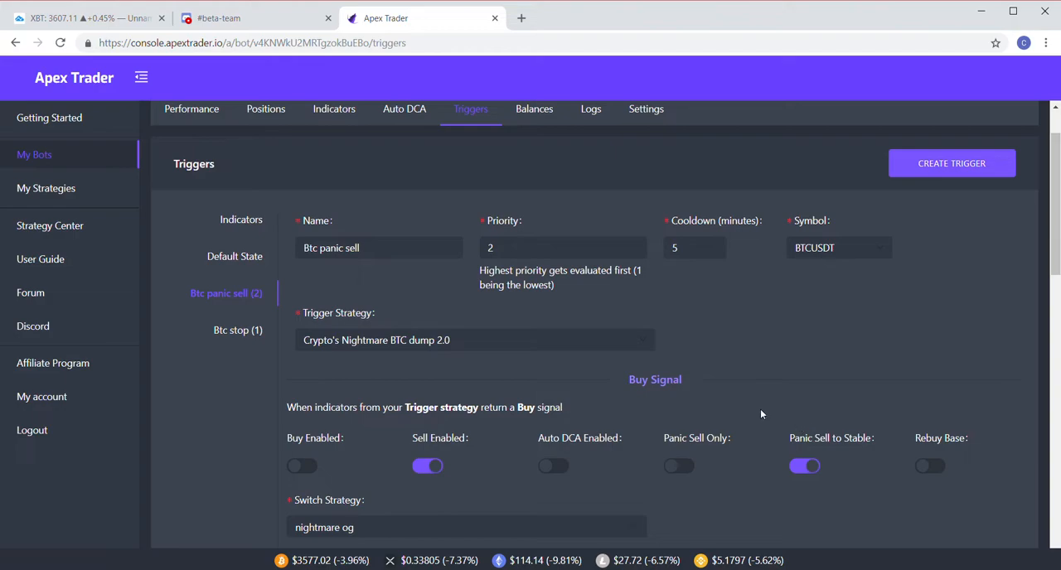
scroll(down, 3)
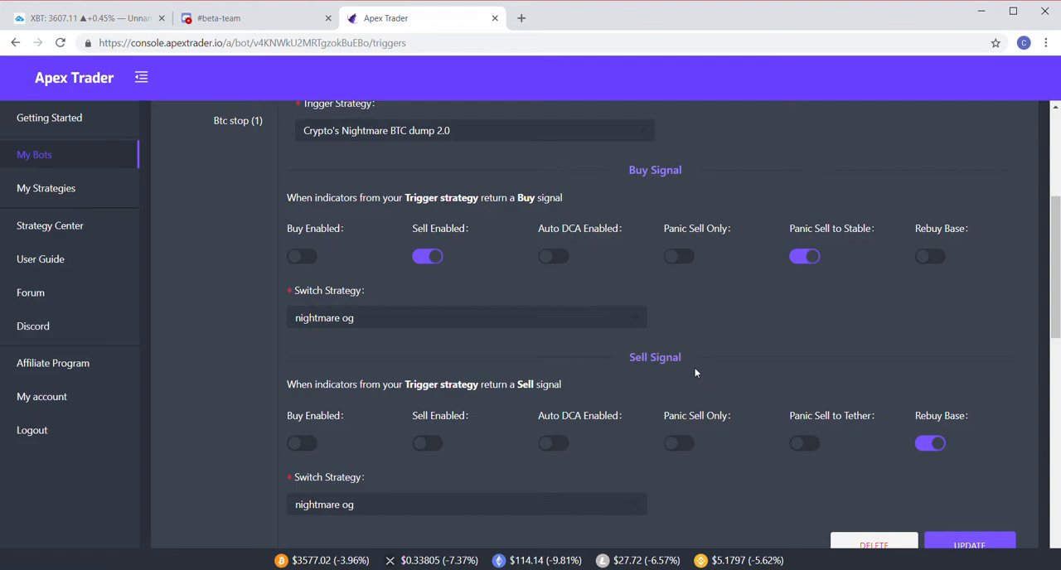
mouse_move(673, 431)
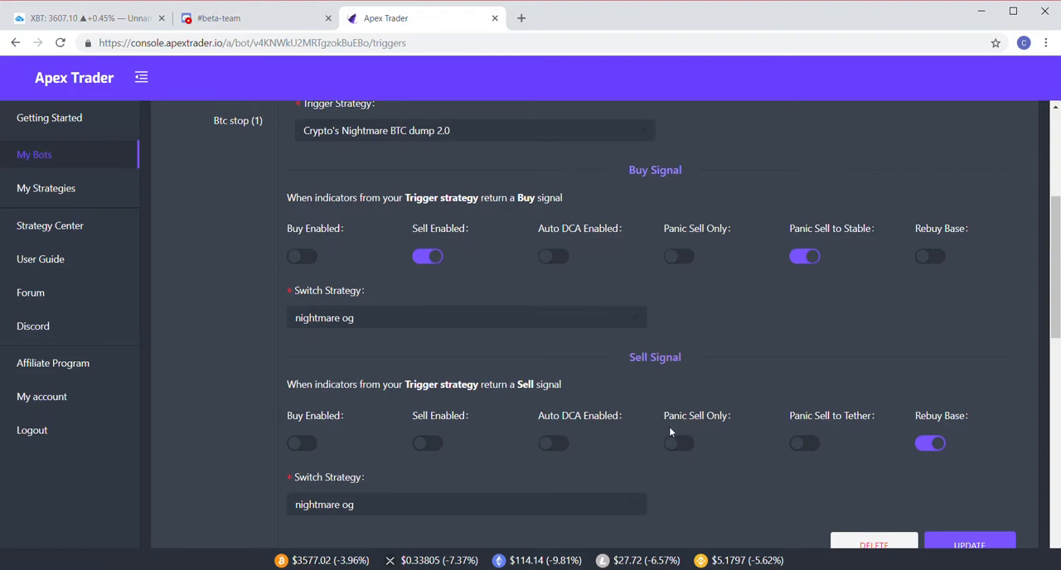
click(234, 330)
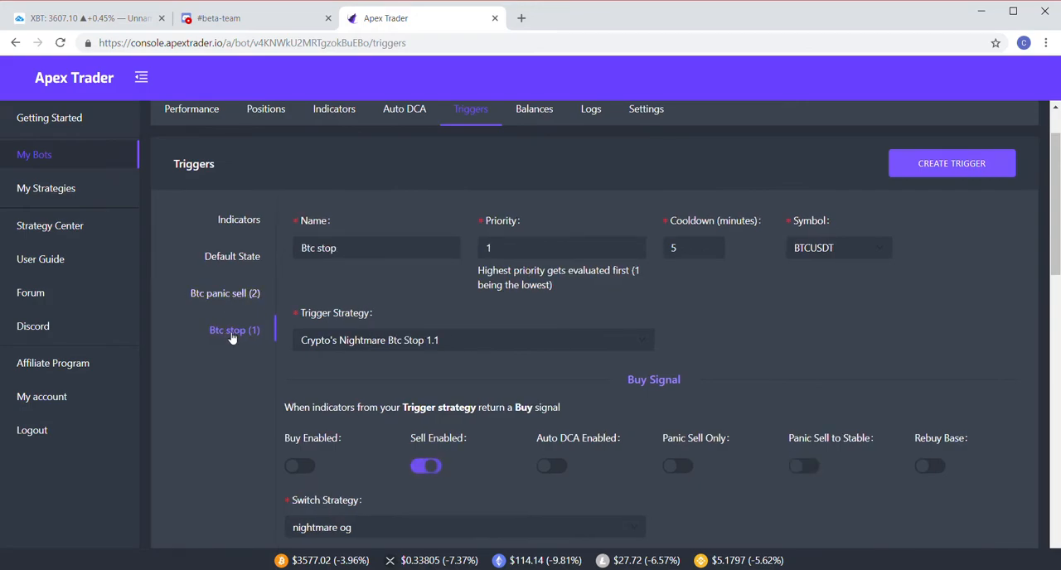
scroll(down, 3)
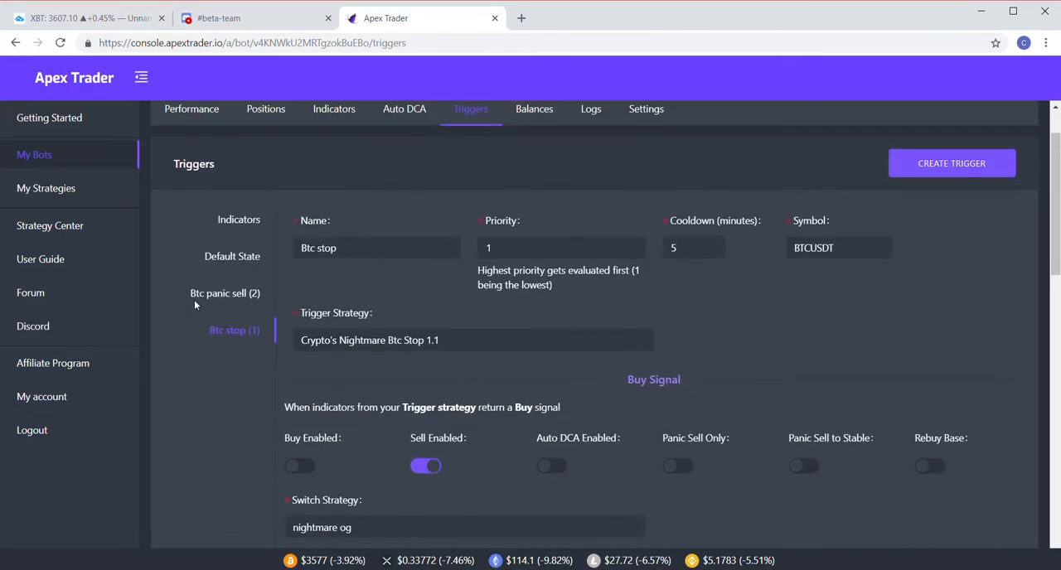
click(232, 277)
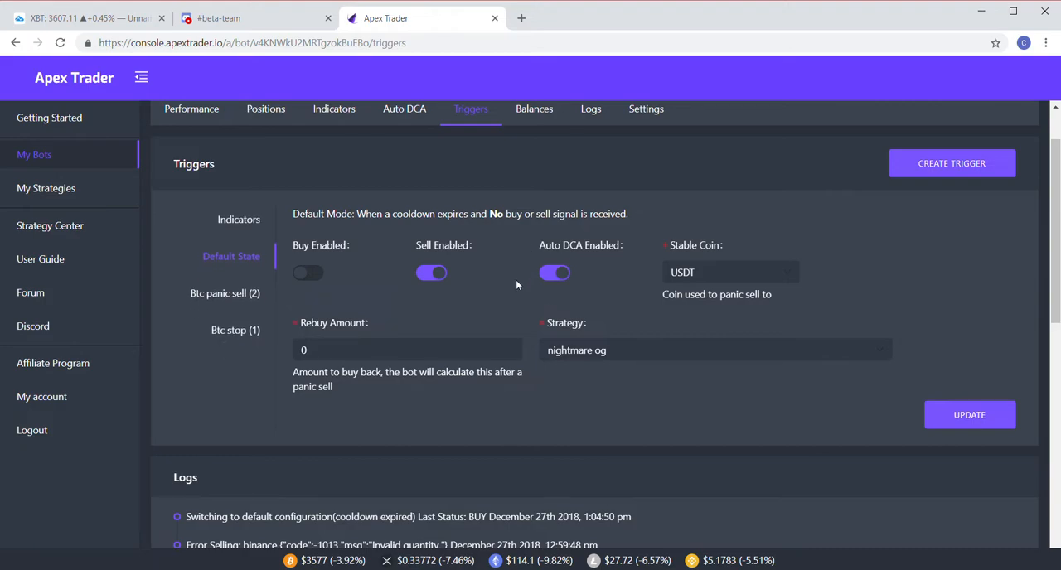
mouse_move(532, 316)
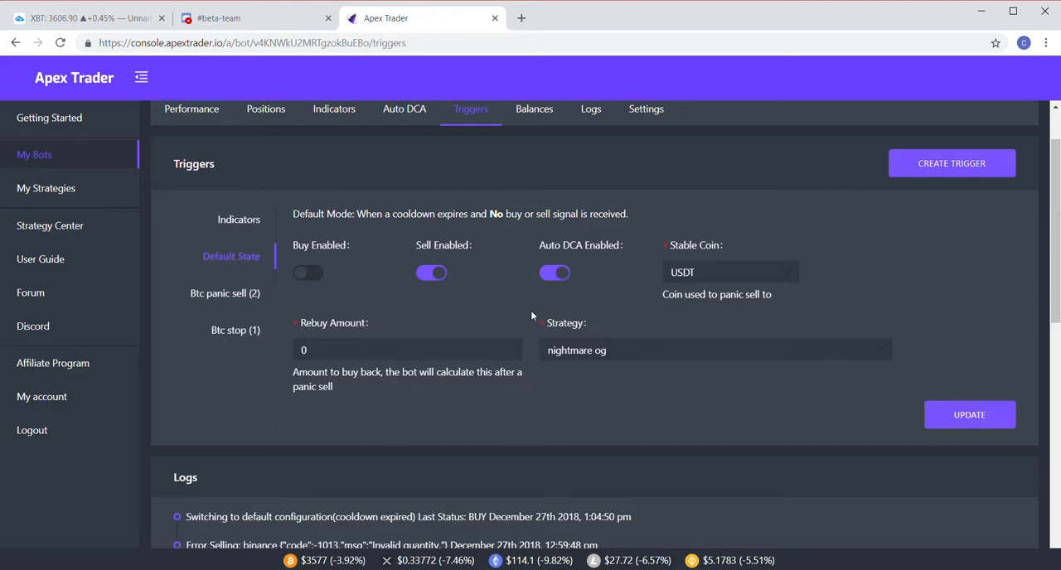
mouse_move(528, 305)
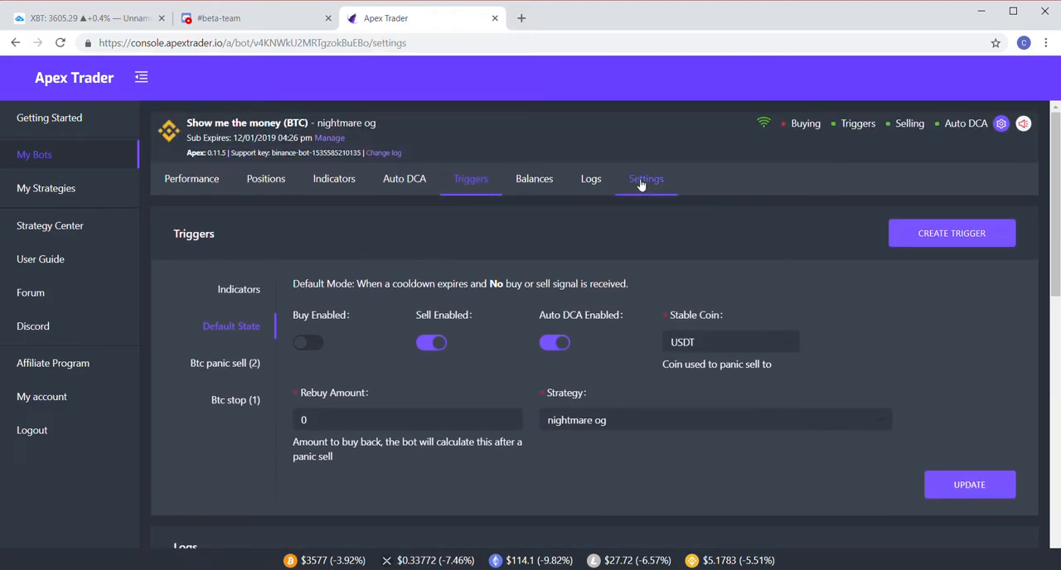
Review General Settings: nightmare og, BTC base, 0.07 reserve, compound on, six positions
click(645, 179)
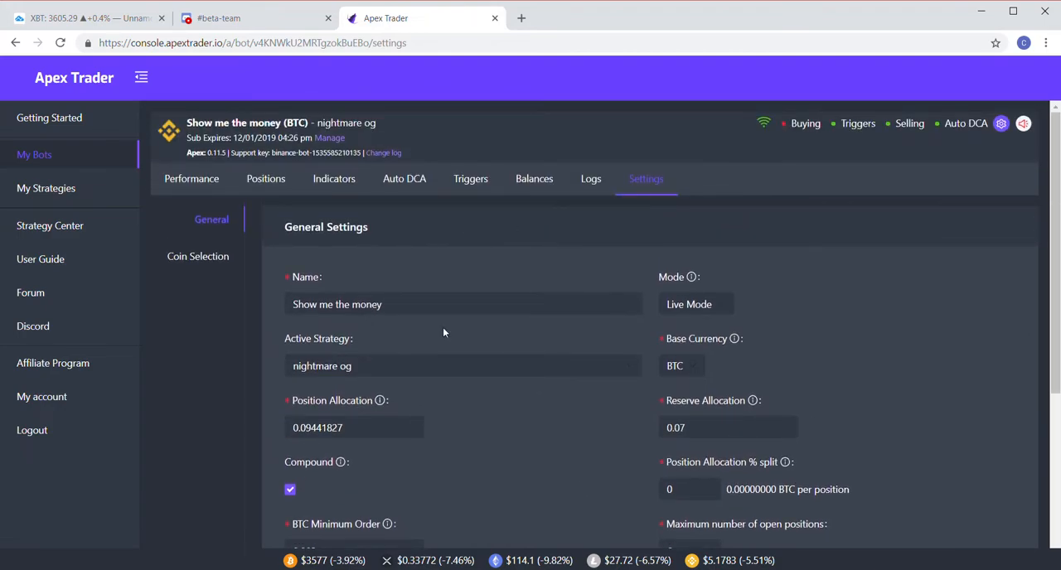
scroll(down, 3)
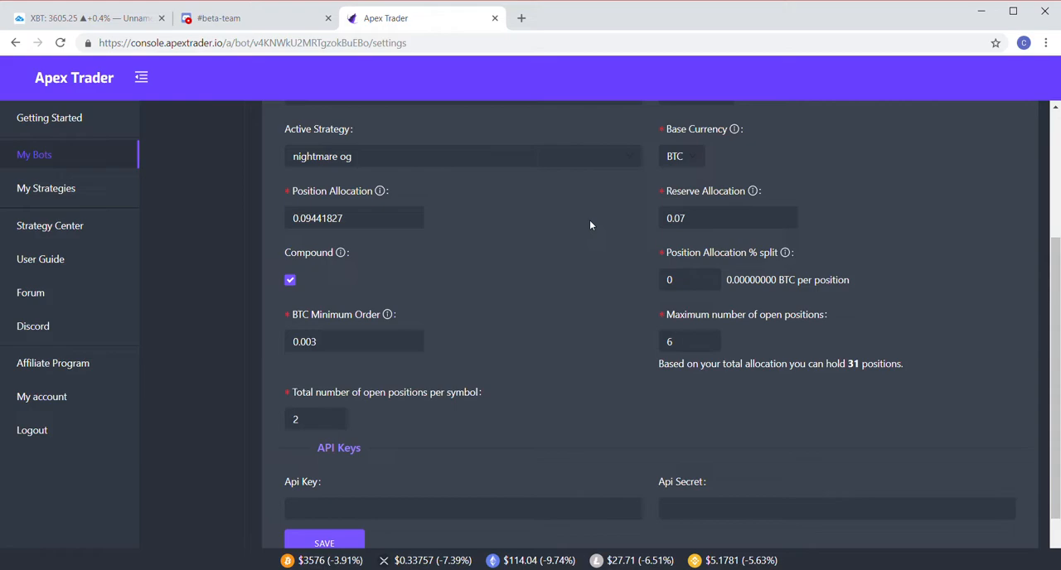
mouse_move(671, 231)
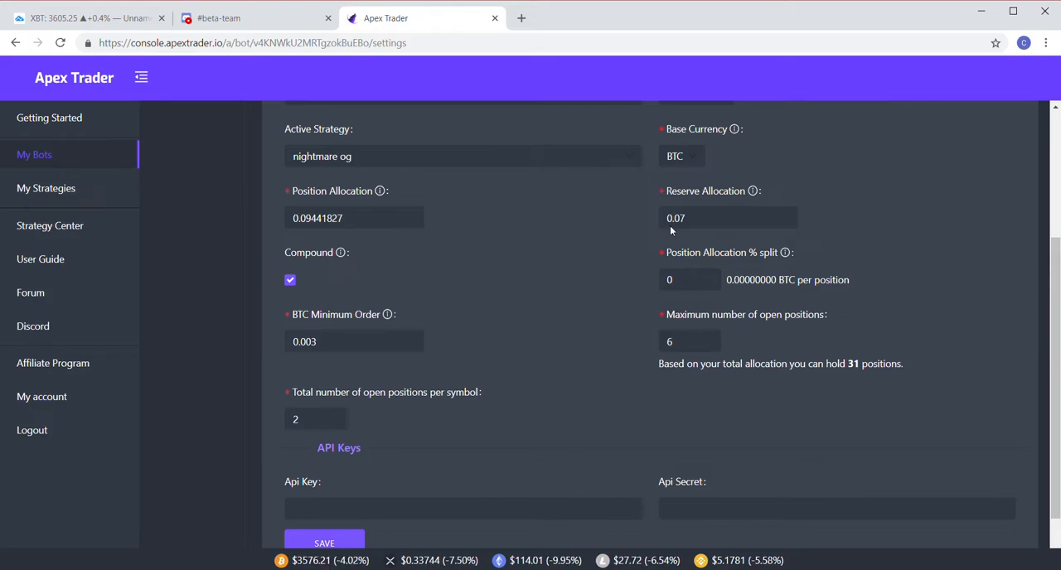
mouse_move(545, 267)
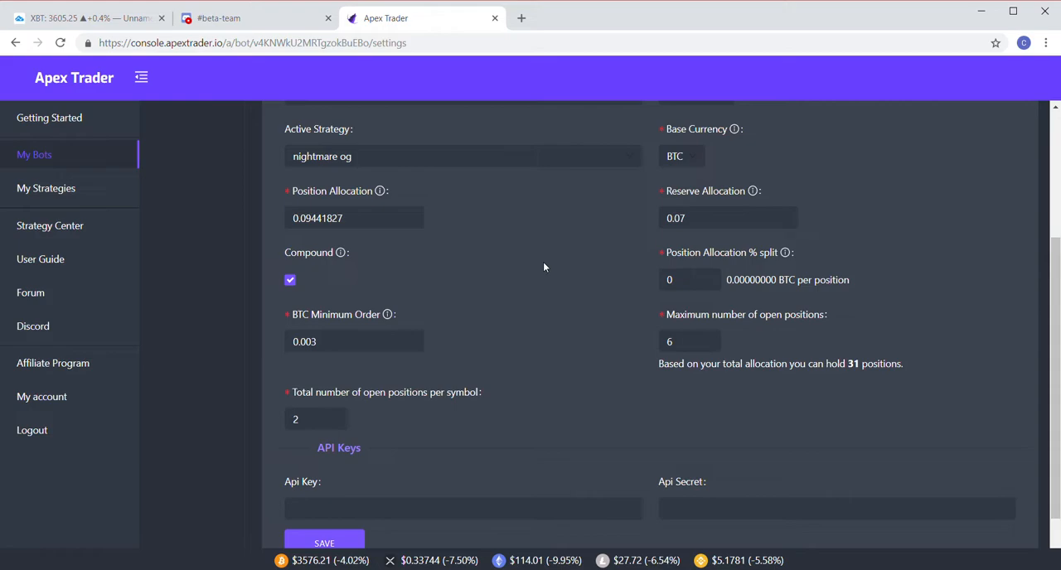
click(348, 342)
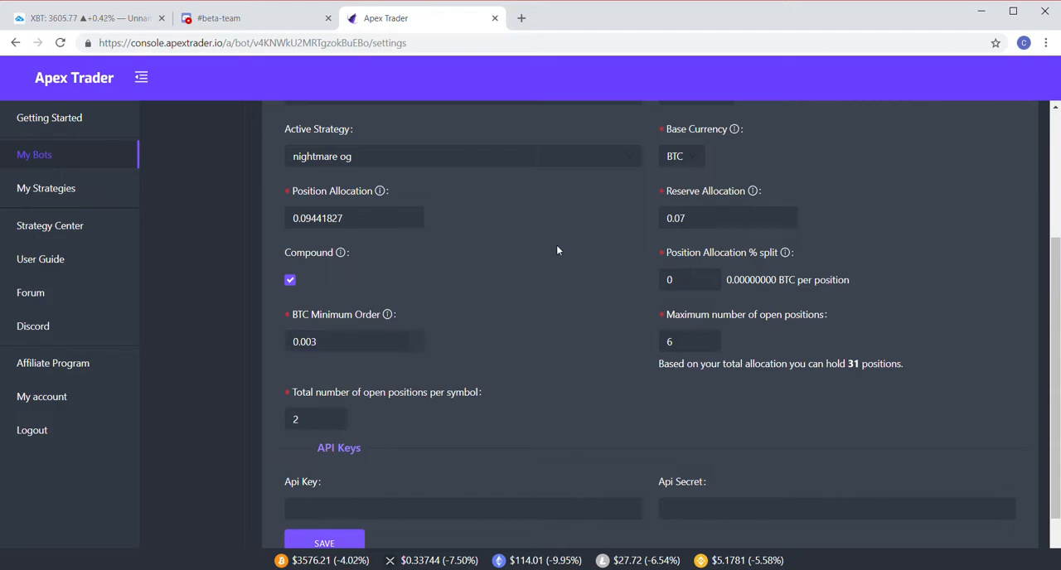
mouse_move(651, 239)
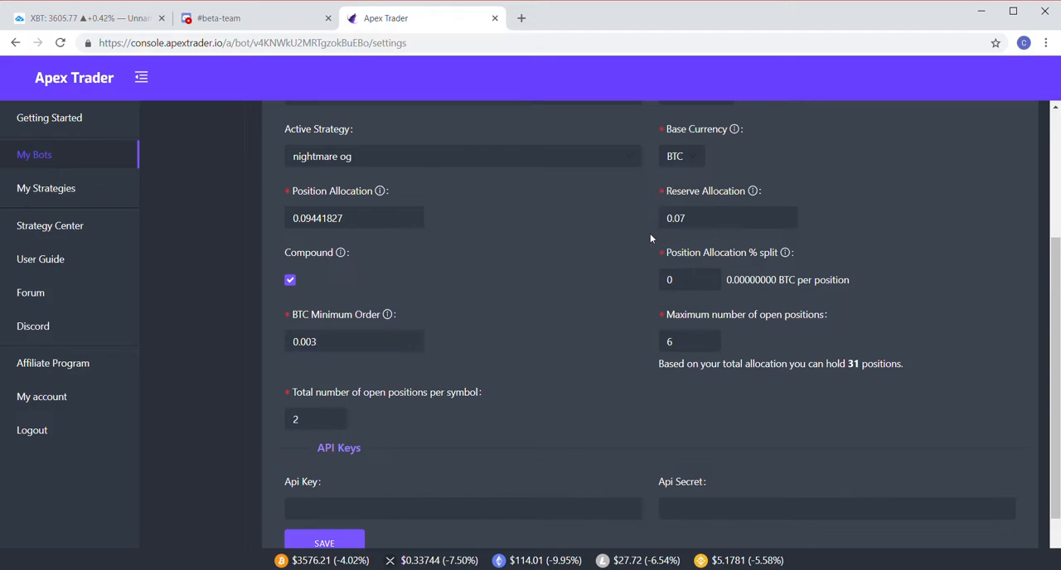
mouse_move(440, 221)
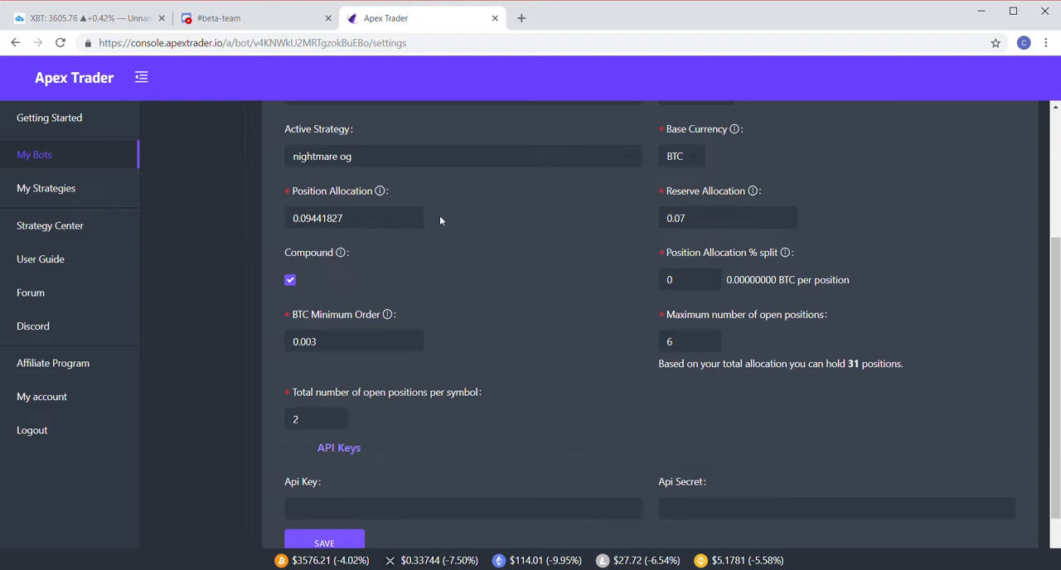
mouse_move(472, 334)
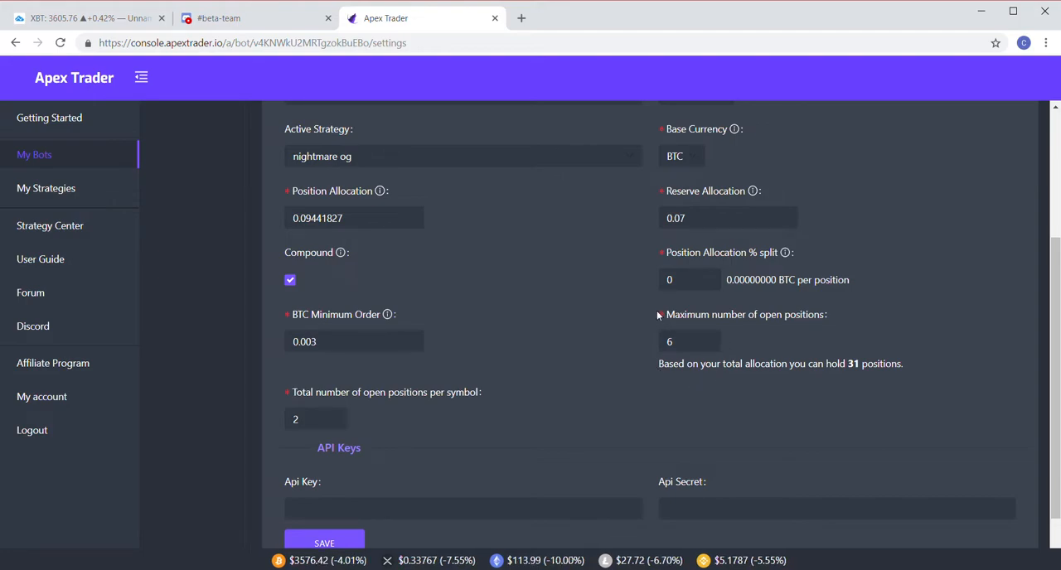
mouse_move(657, 345)
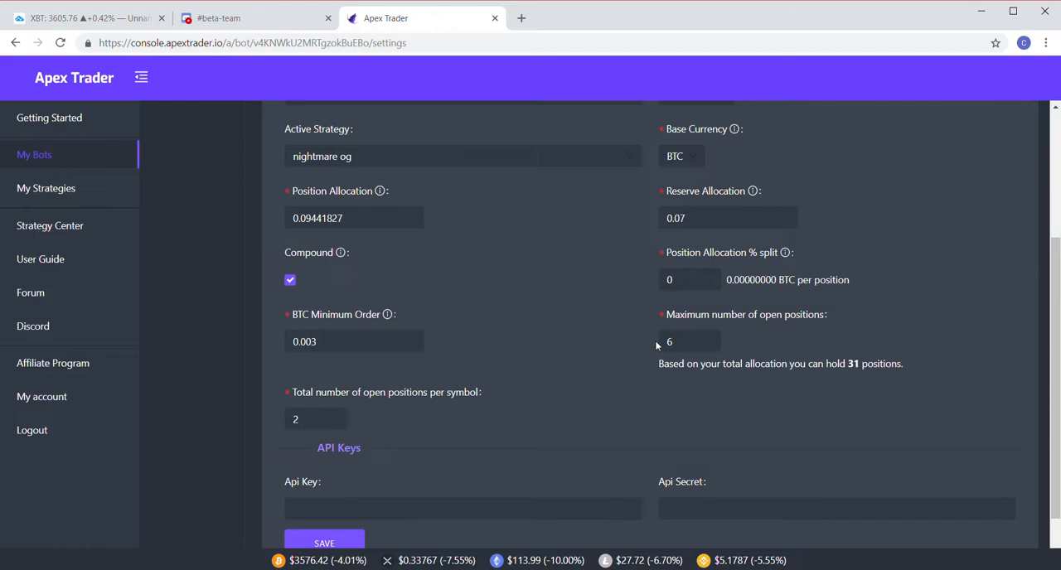
mouse_move(697, 328)
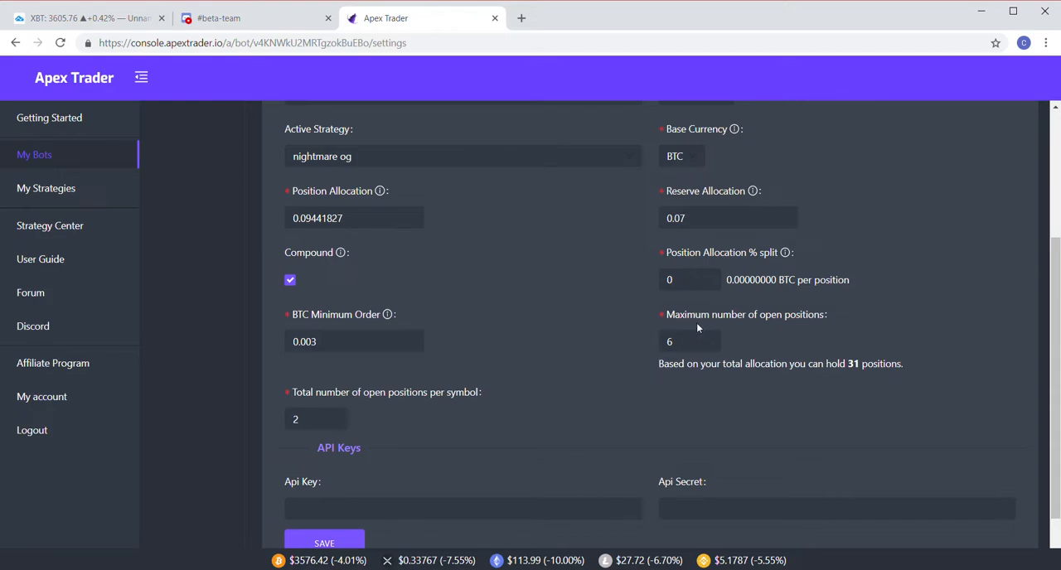
mouse_move(872, 353)
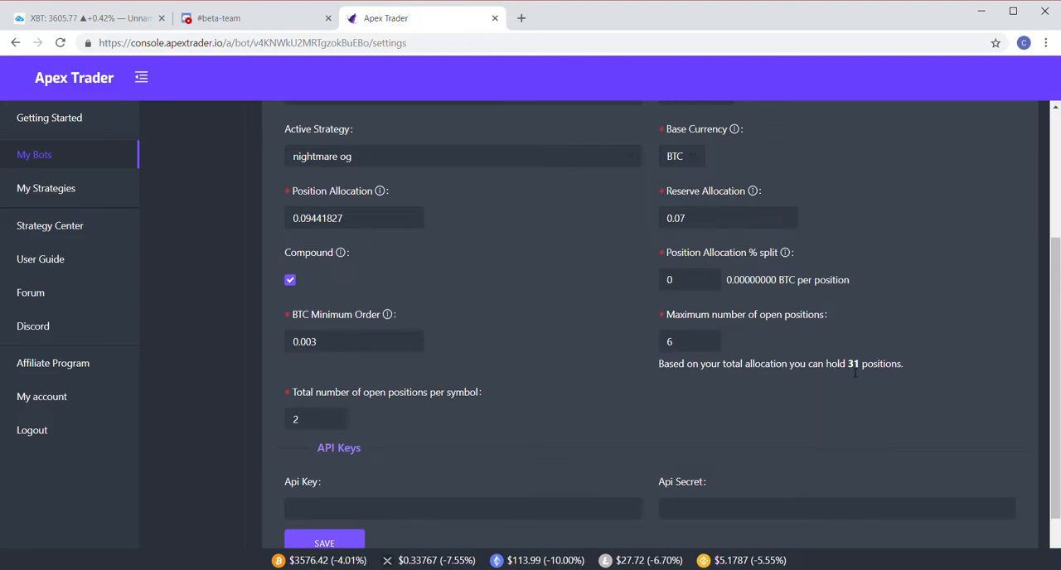
mouse_move(788, 167)
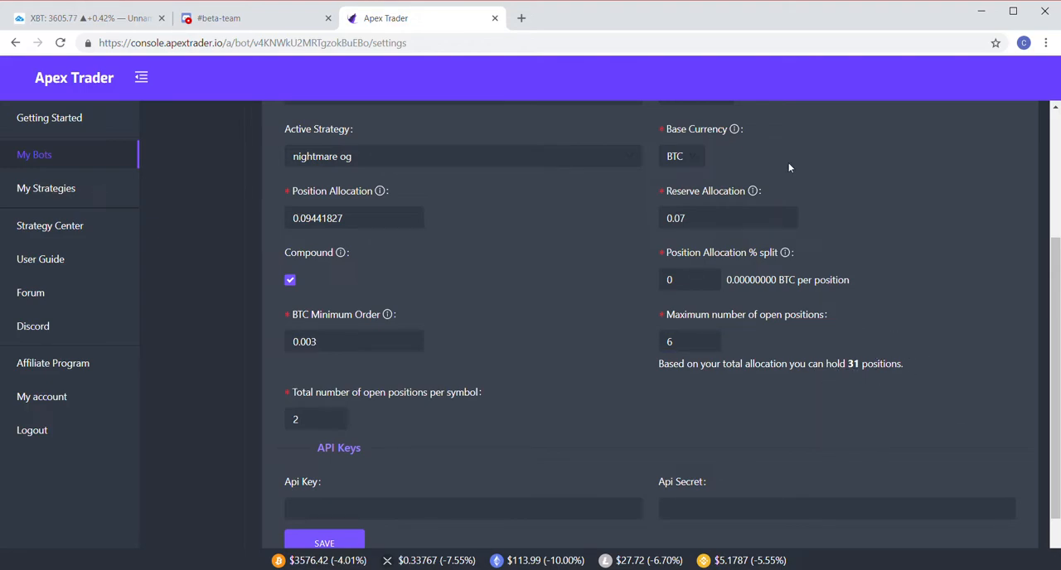
mouse_move(584, 215)
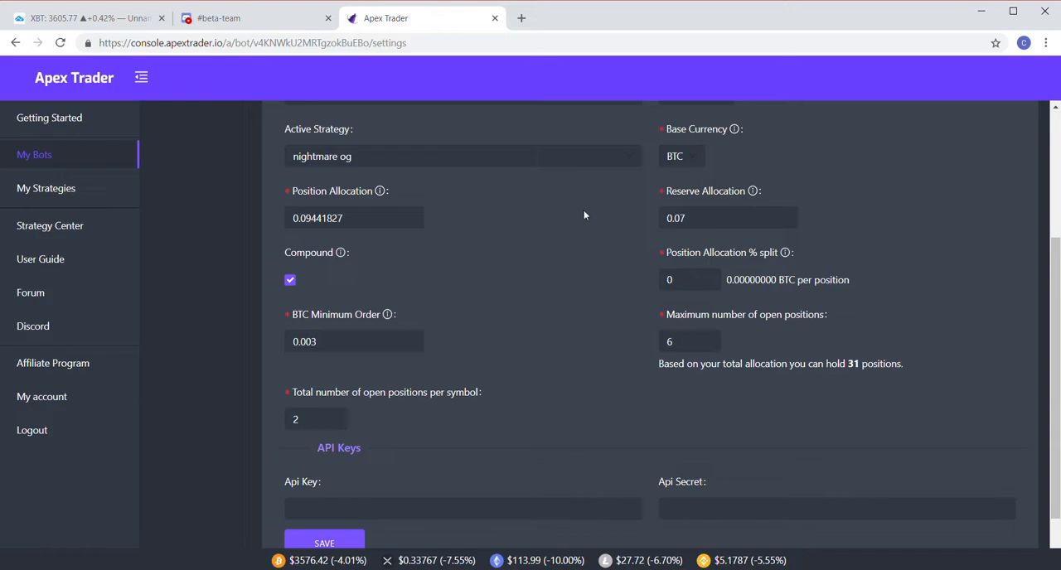
mouse_move(726, 345)
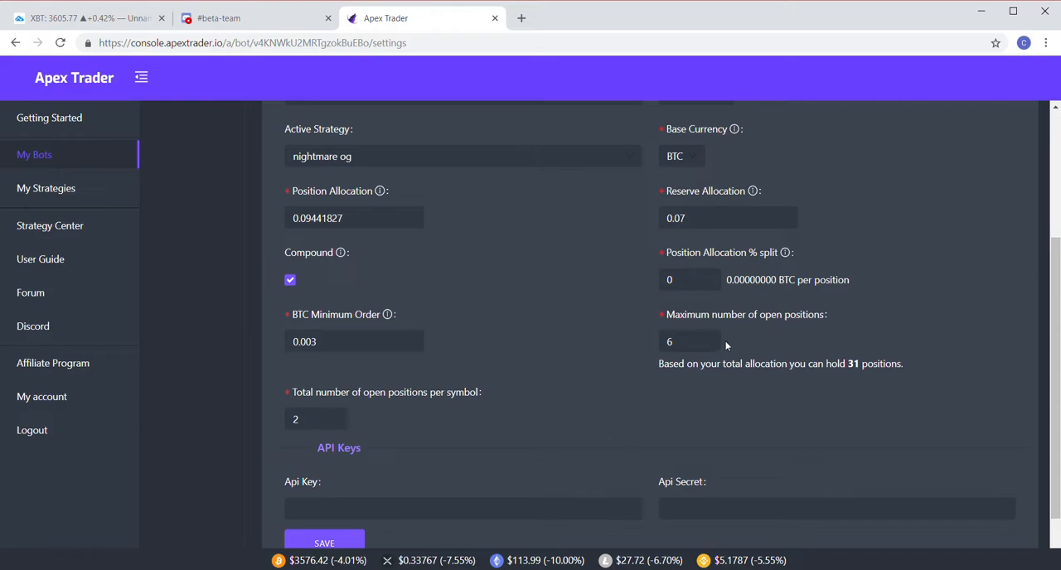
click(688, 341)
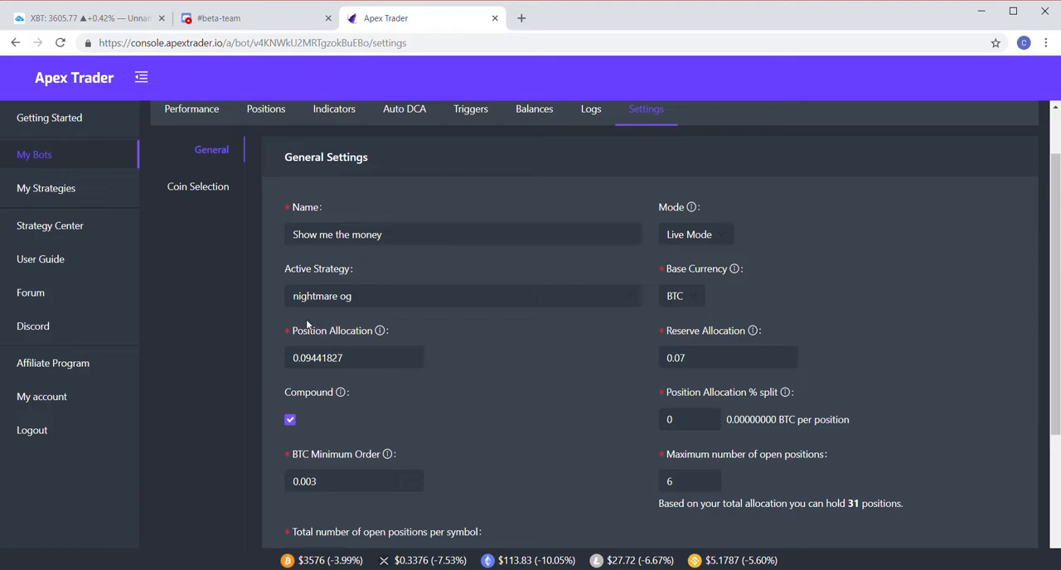
click(718, 357)
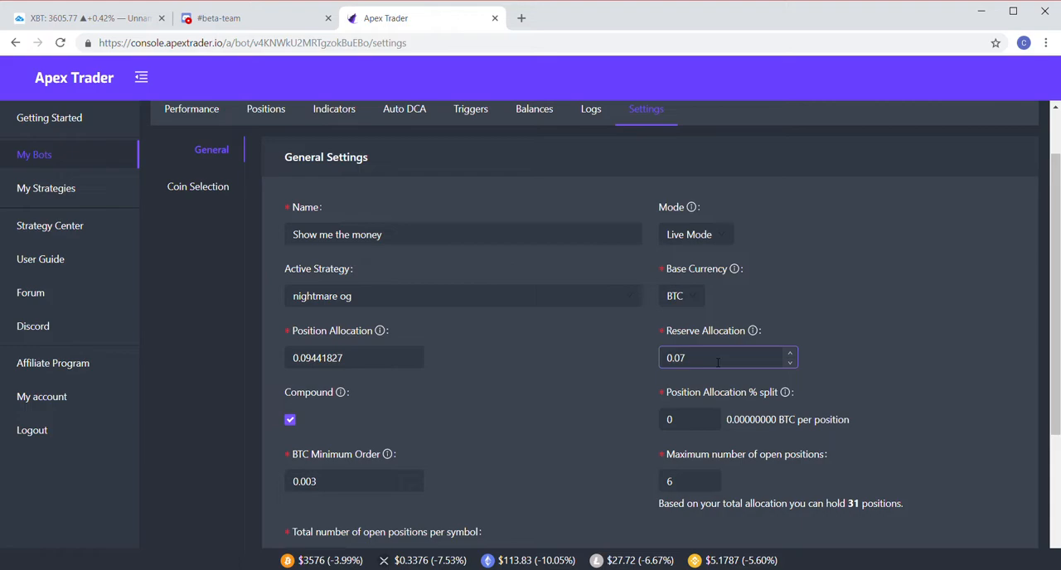
scroll(down, 3)
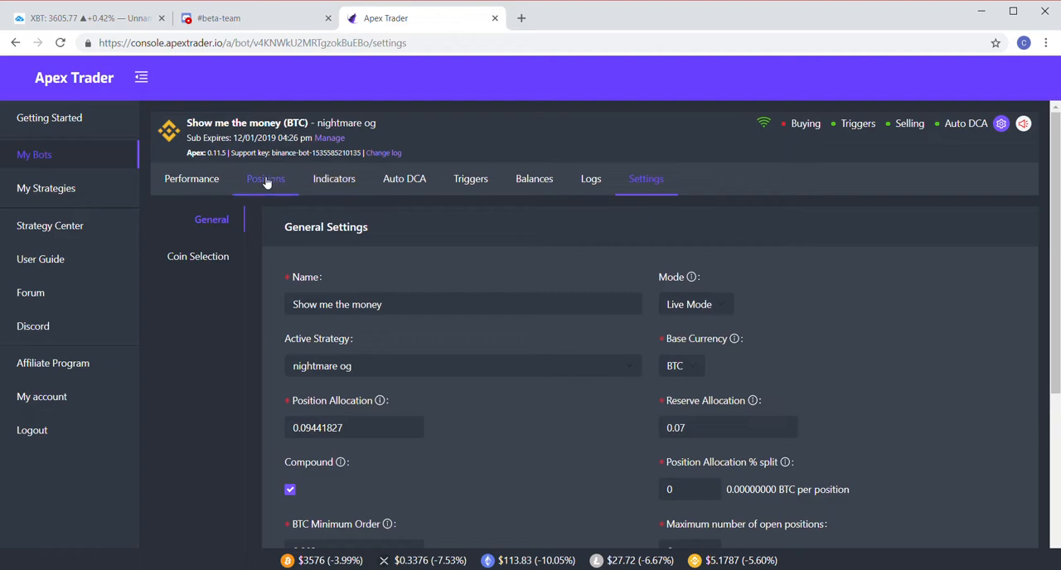
click(404, 179)
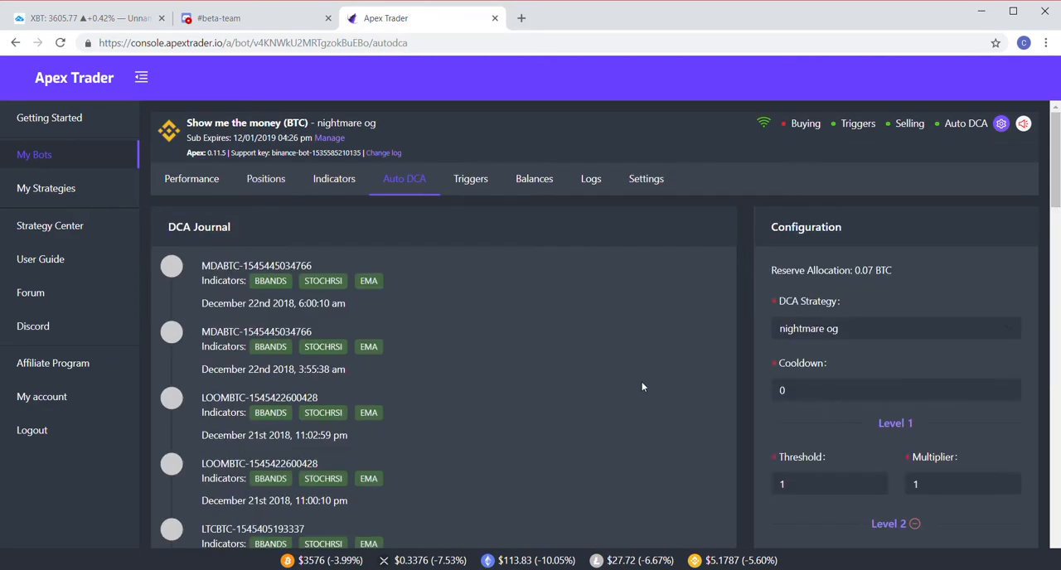
scroll(down, 3)
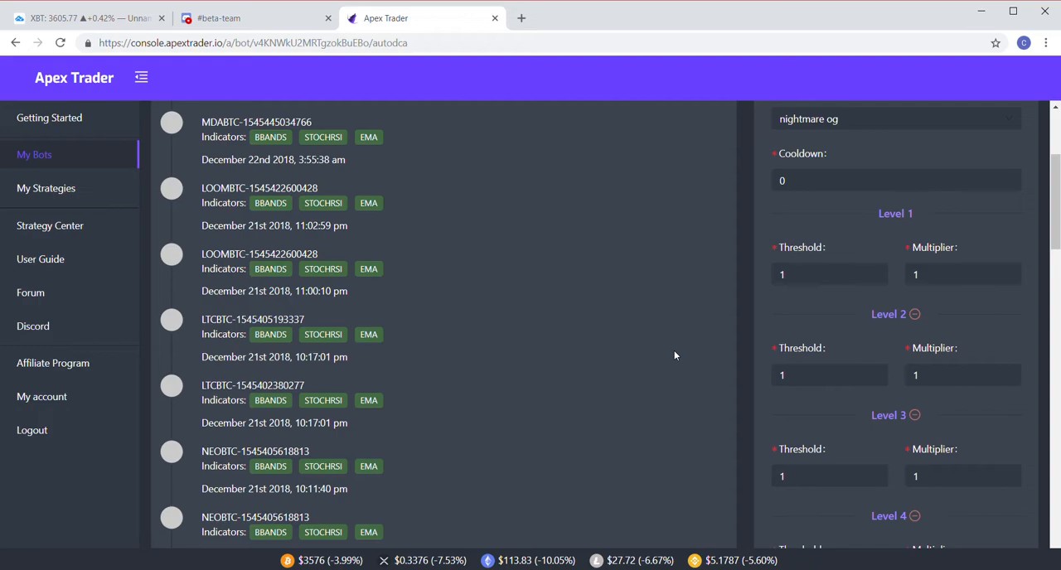
click(961, 275)
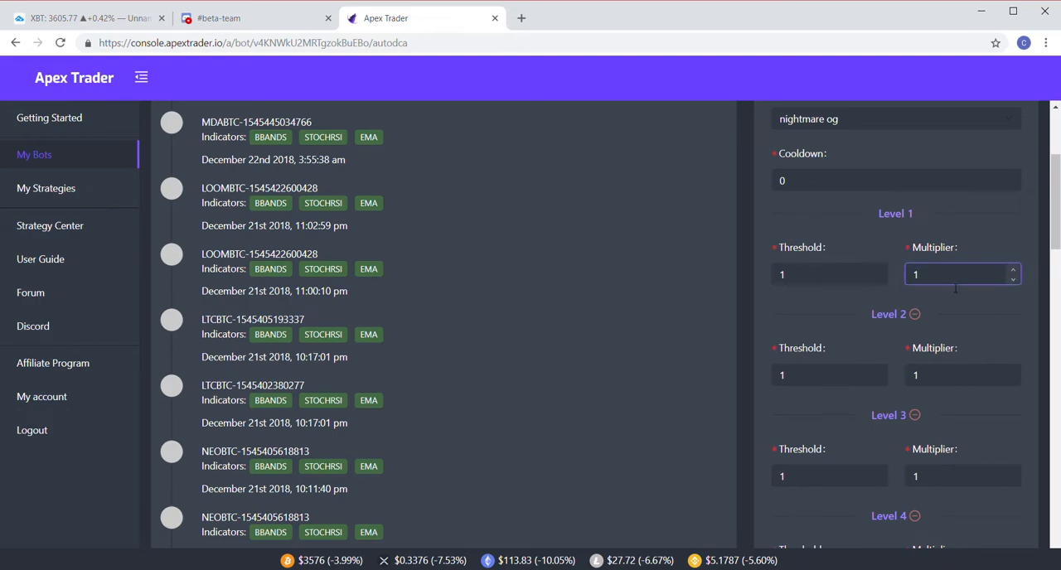
text(0.25)
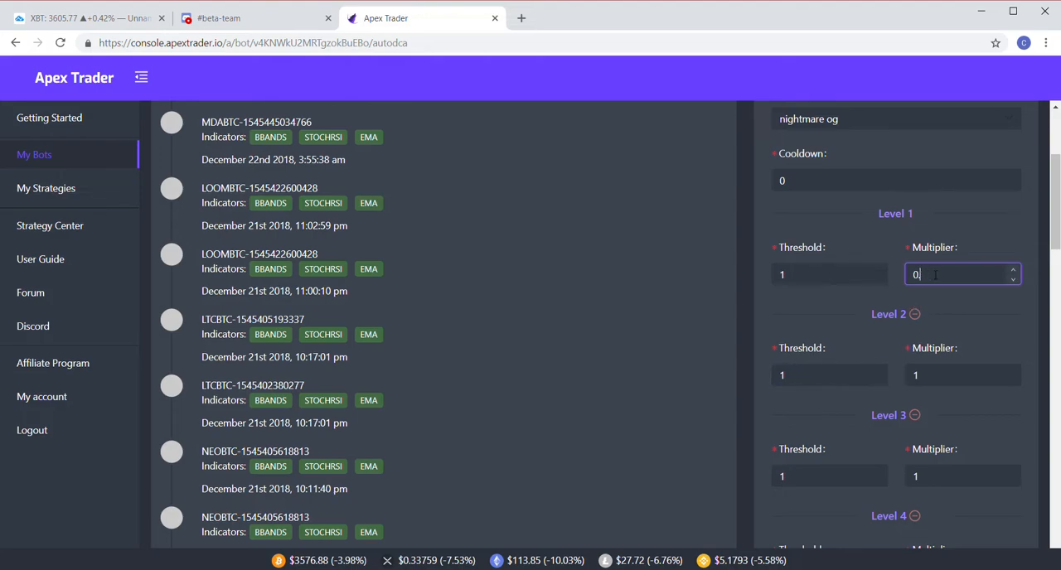
text(.1)
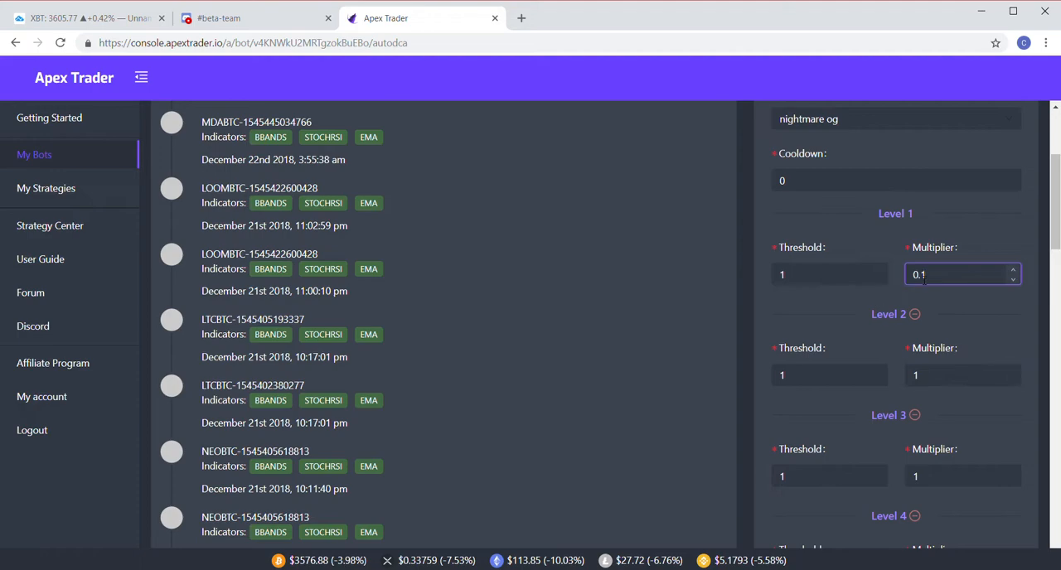
text(1)
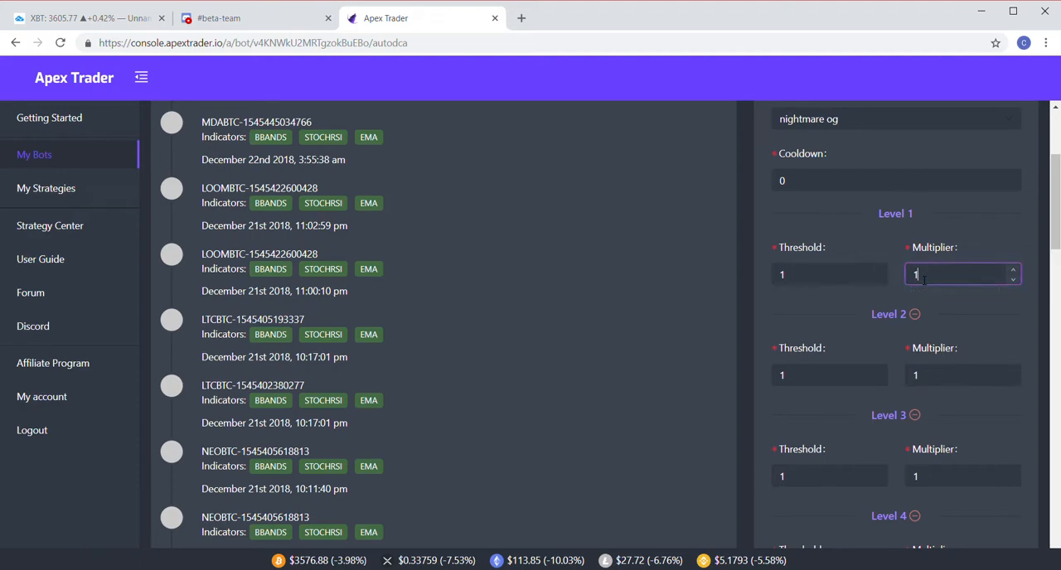
click(829, 275)
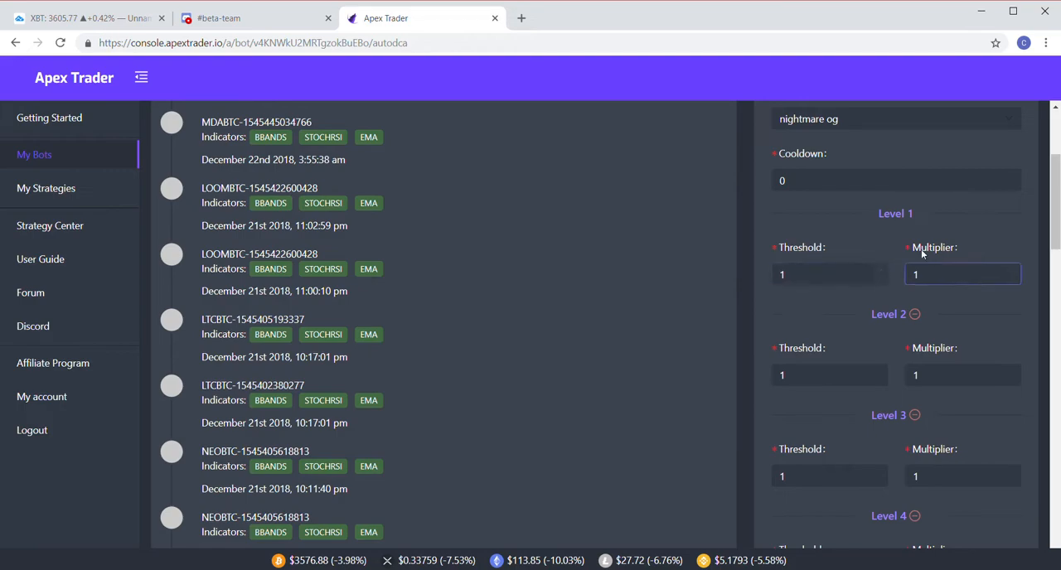
click(961, 274)
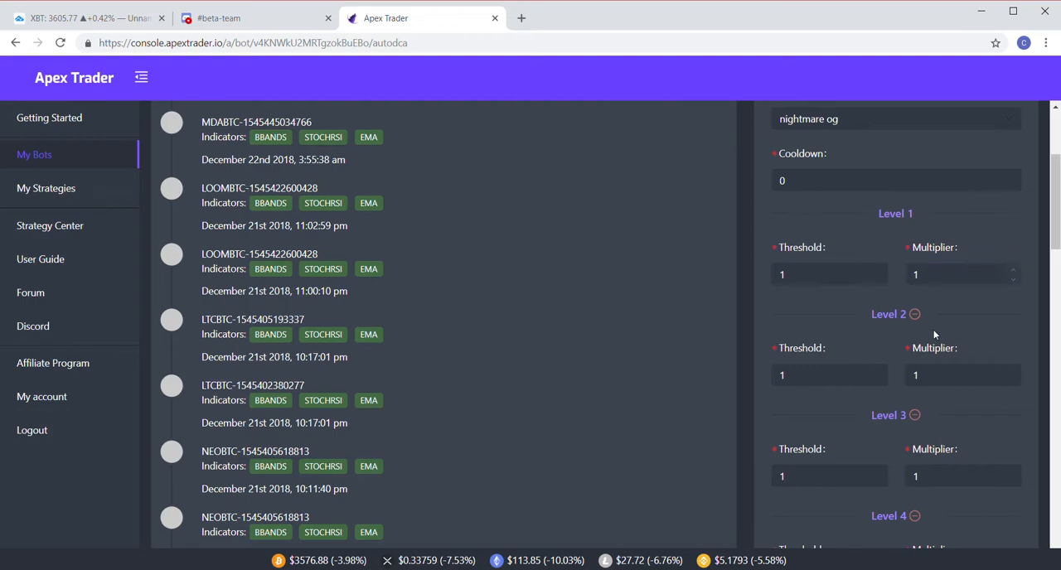
click(961, 375)
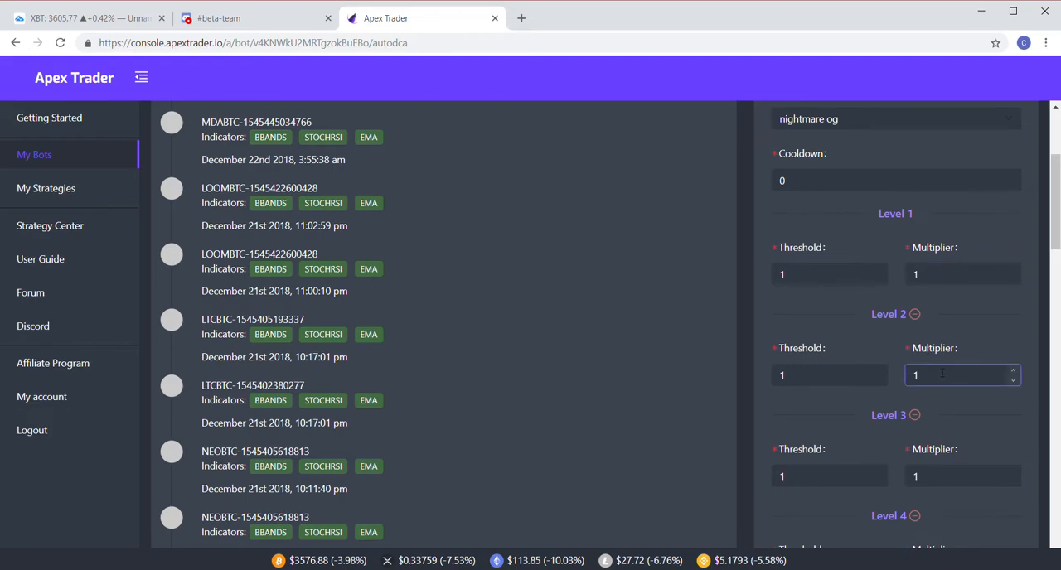
click(957, 375)
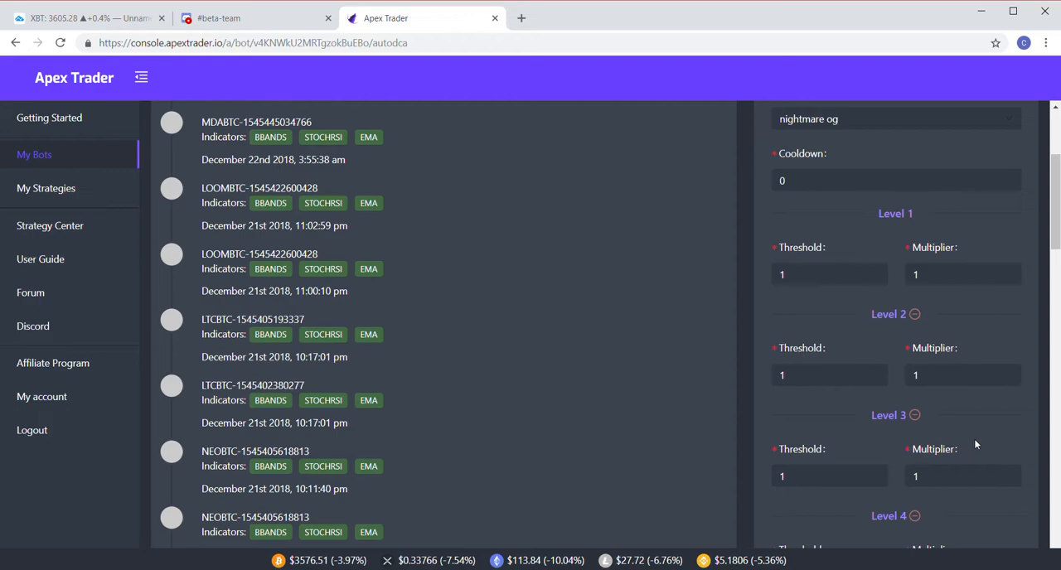
scroll(down, 3)
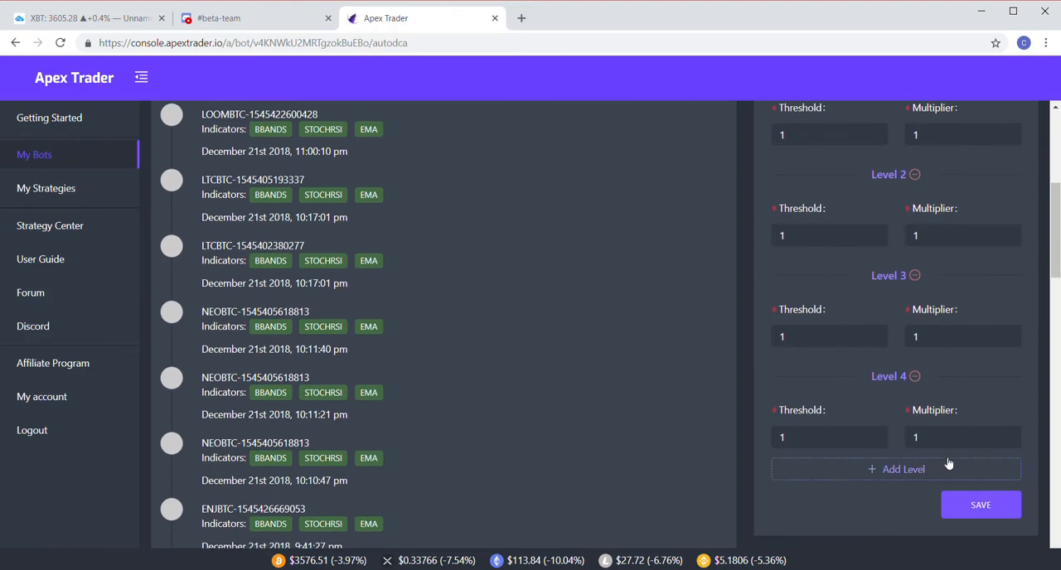
mouse_move(136, 499)
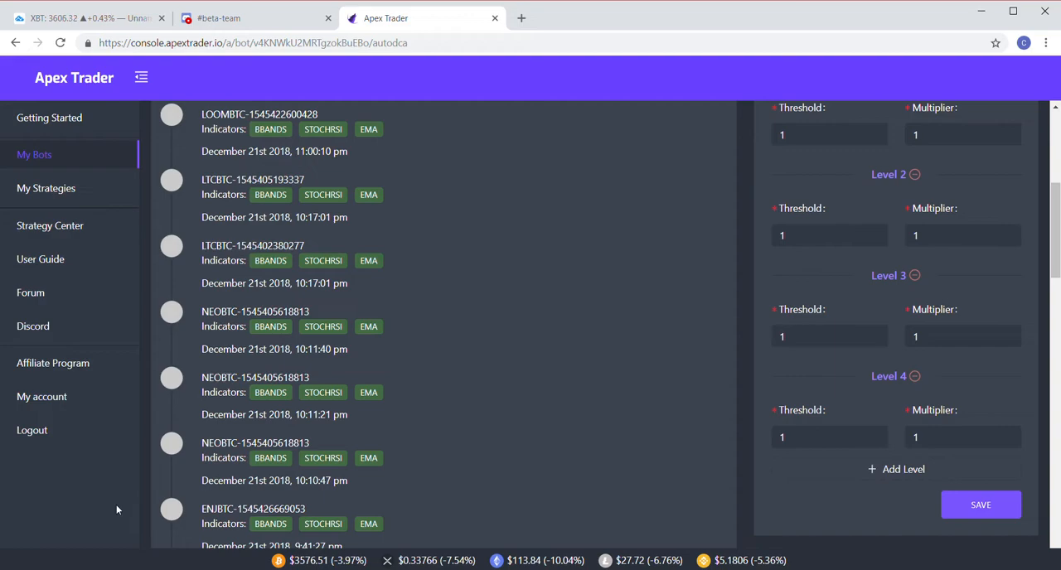
mouse_move(923, 315)
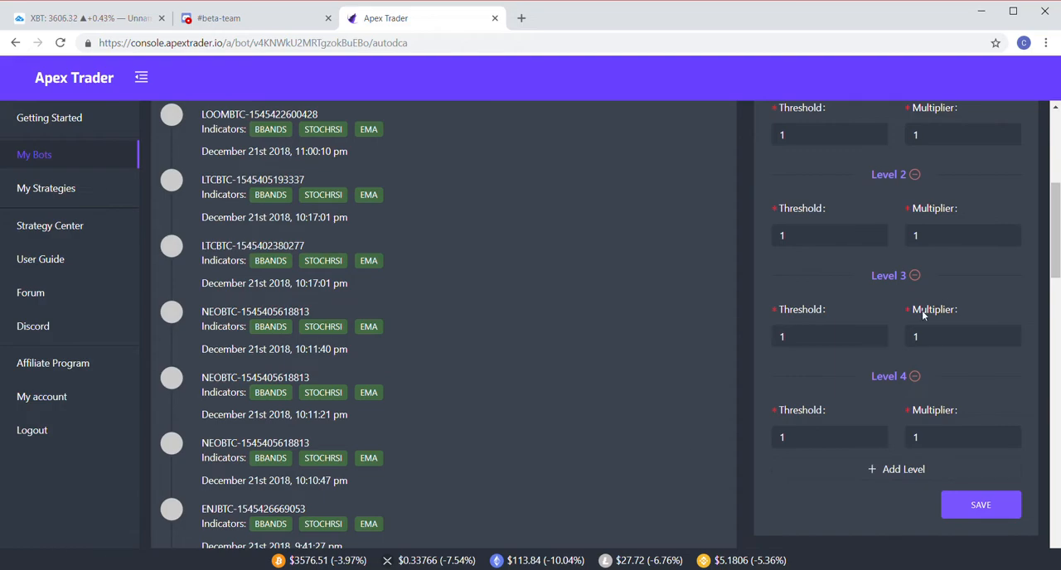
mouse_move(913, 220)
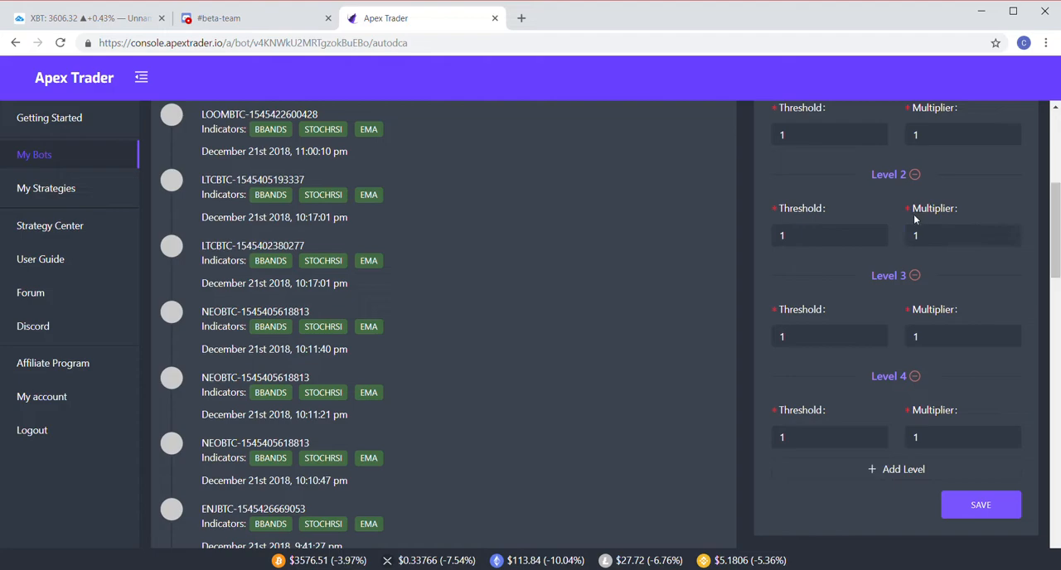
mouse_move(938, 263)
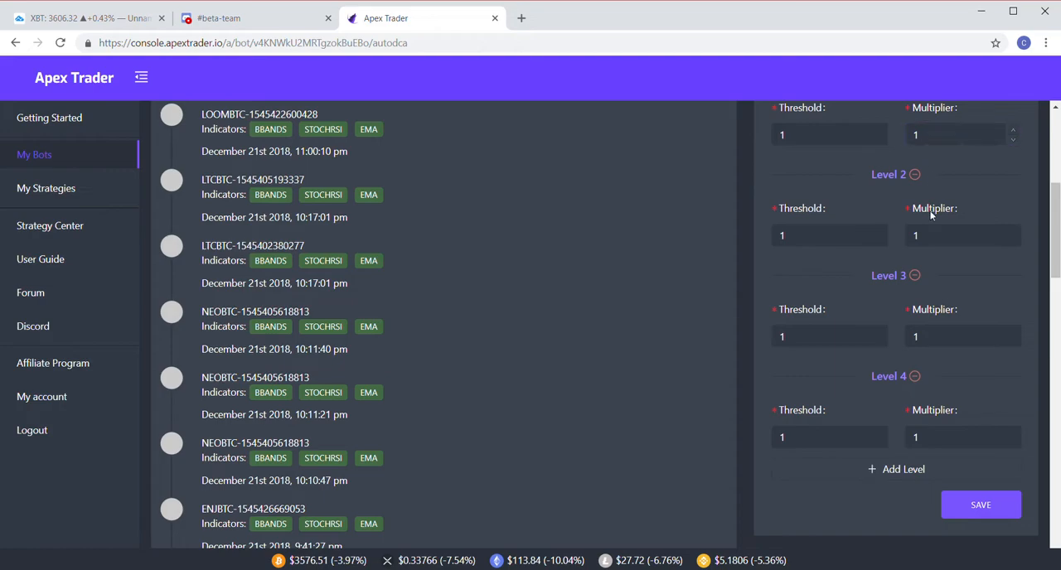
click(957, 236)
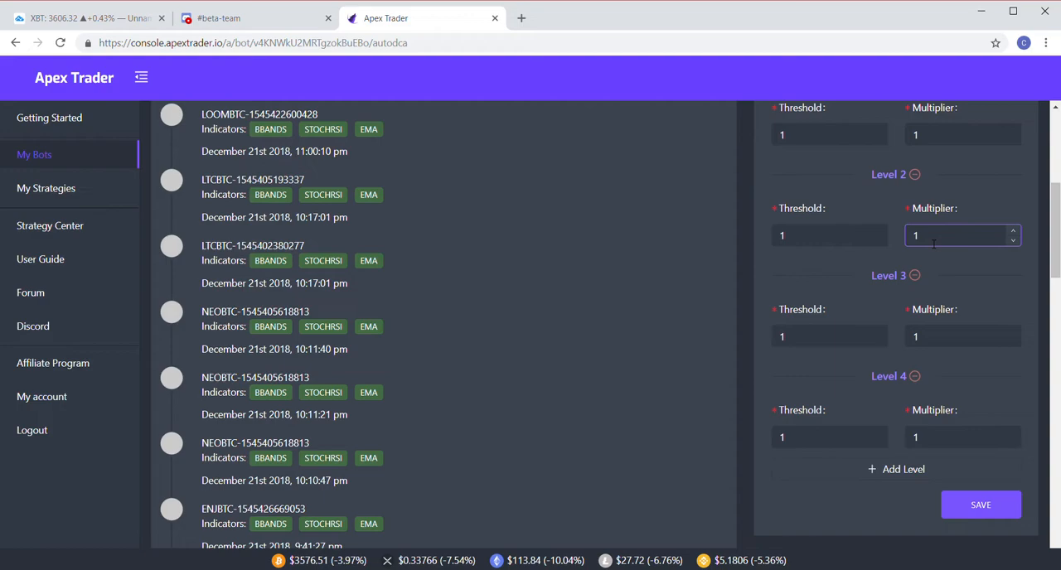
click(962, 336)
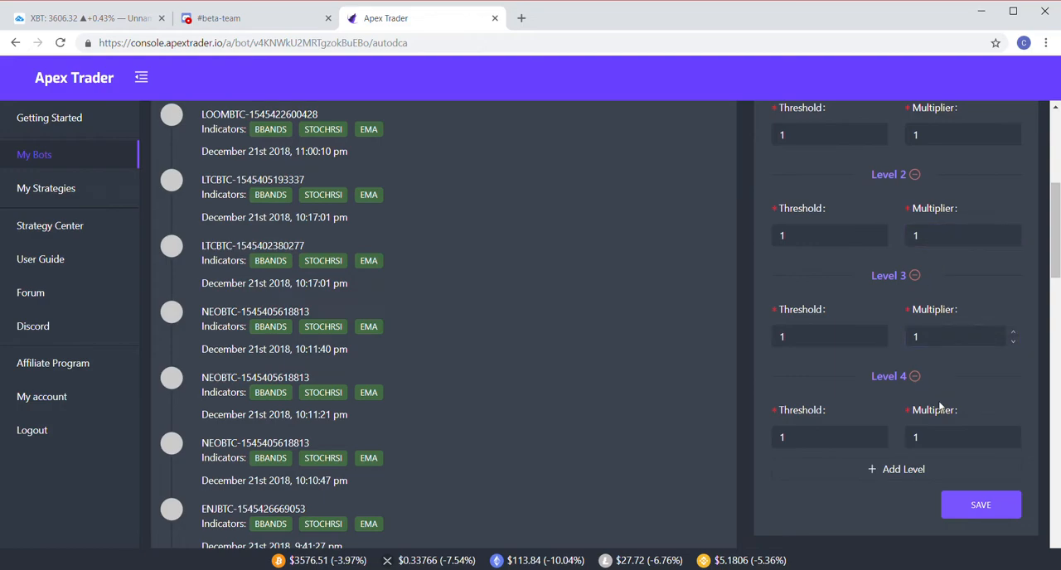
click(957, 437)
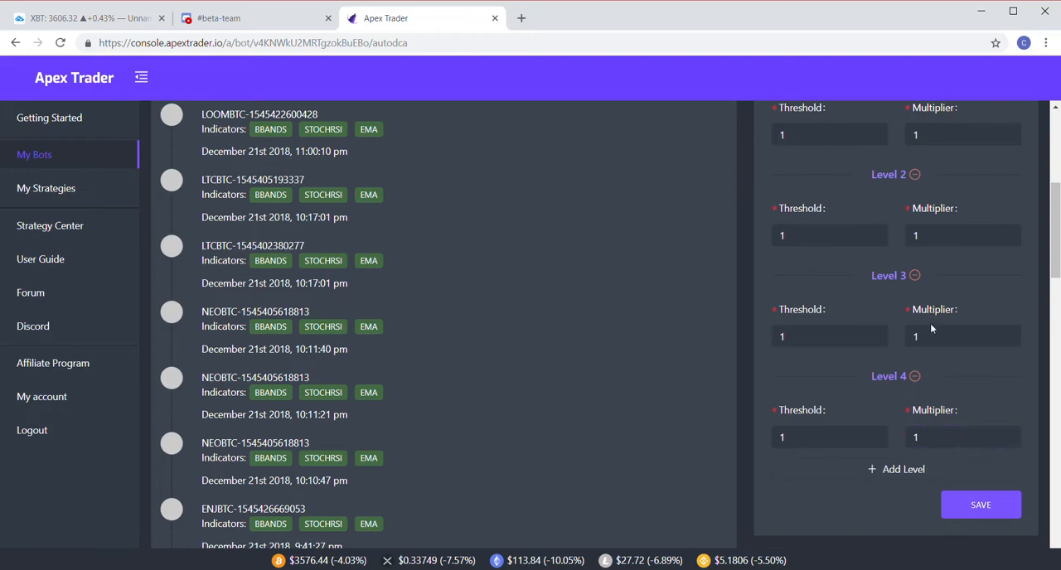
click(962, 335)
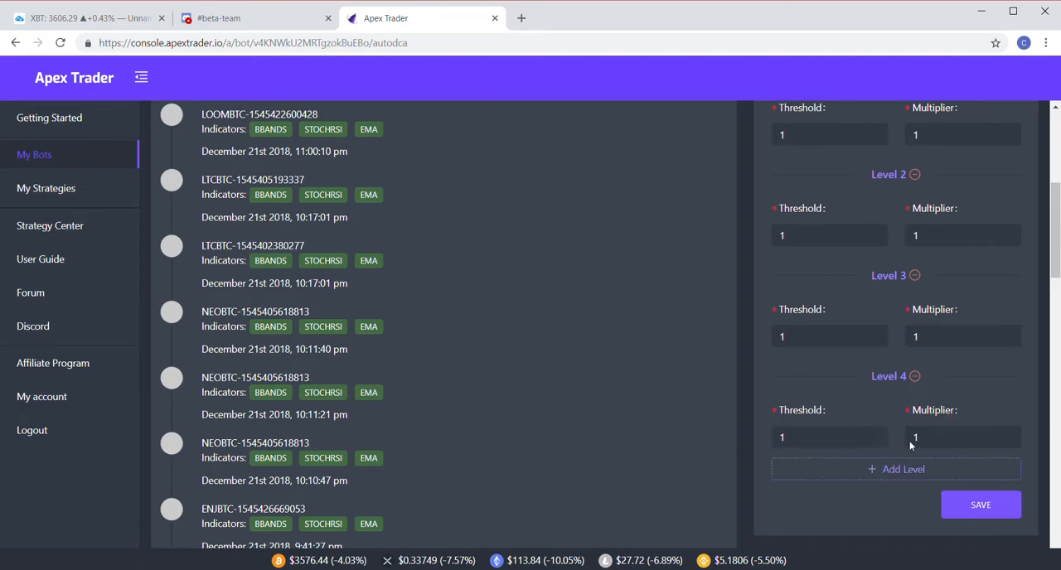
mouse_move(925, 465)
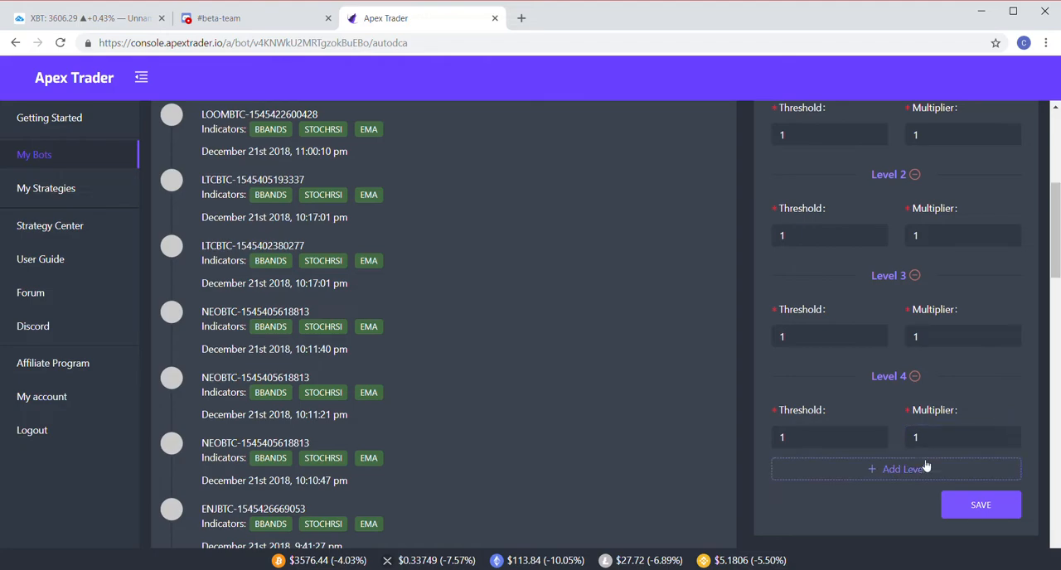
mouse_move(977, 399)
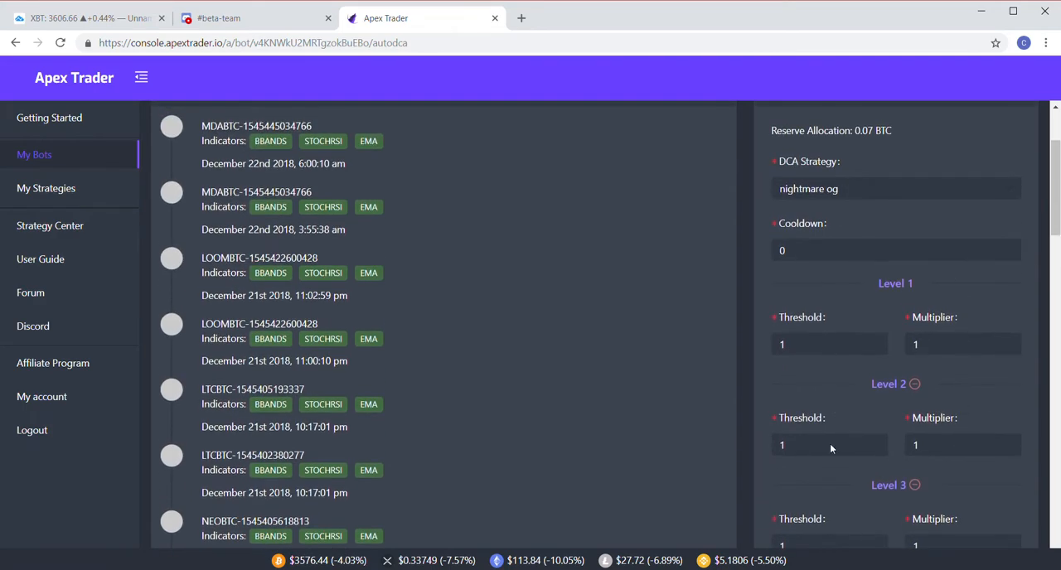
Scroll down through the Auto DCA settings panel
scroll(down, 3)
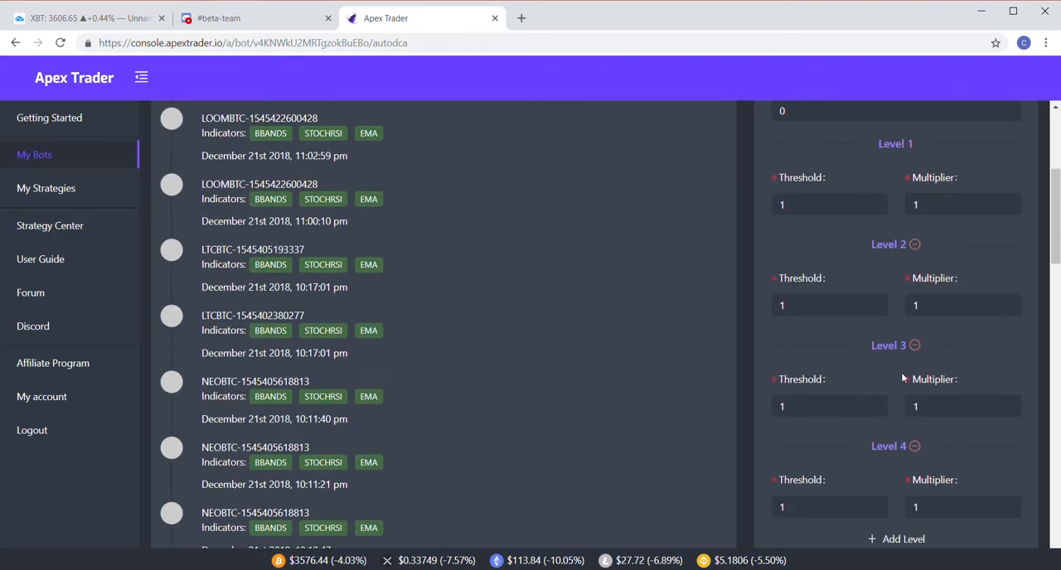
scroll(down, 3)
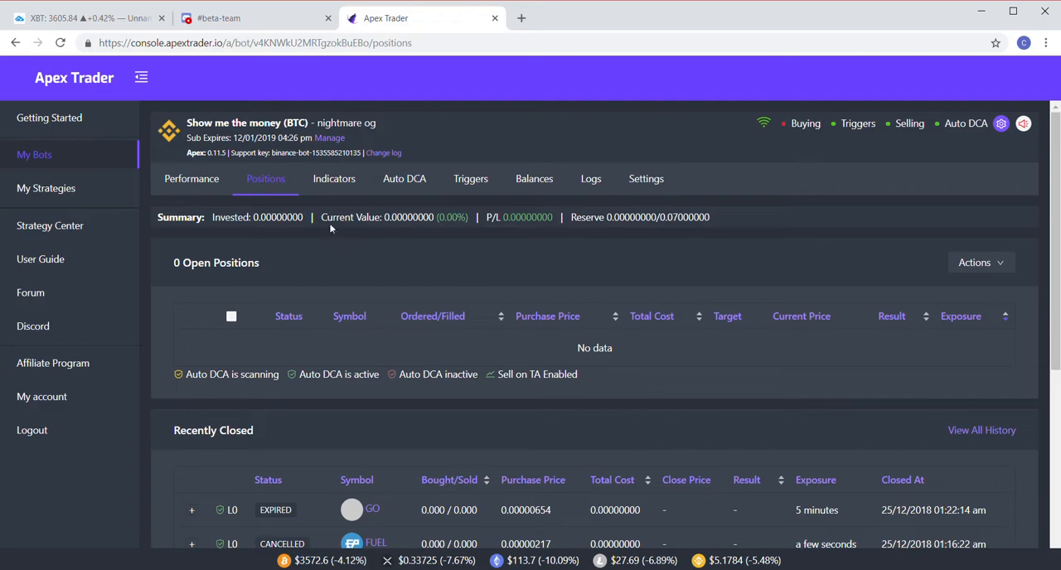
click(191, 179)
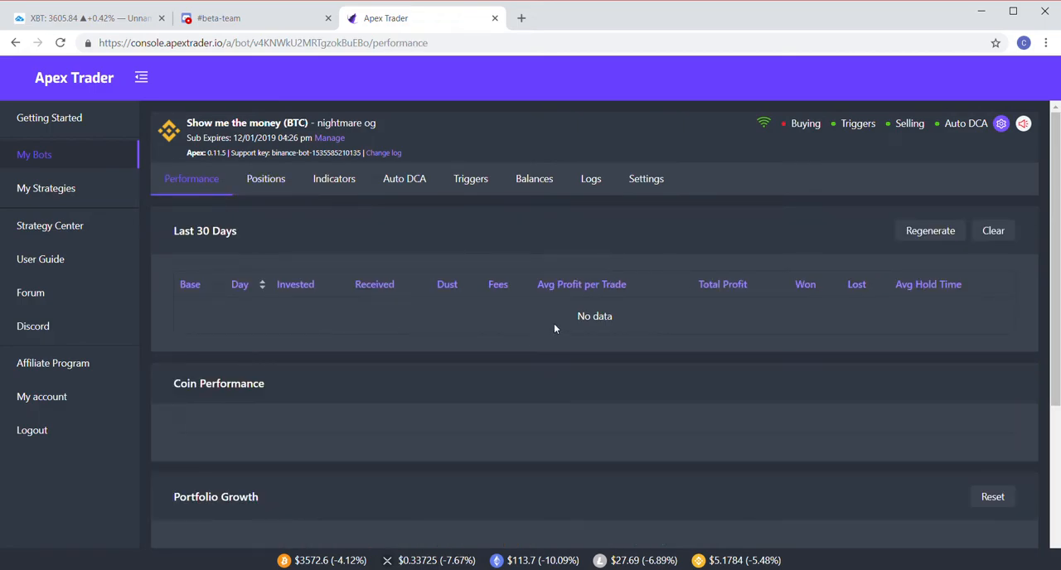
scroll(down, 3)
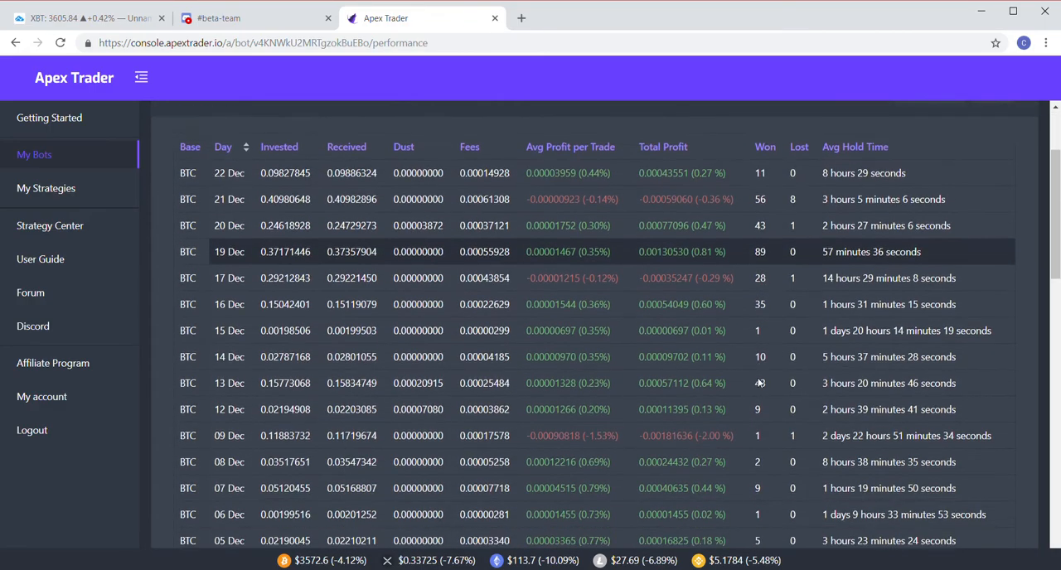
scroll(down, 3)
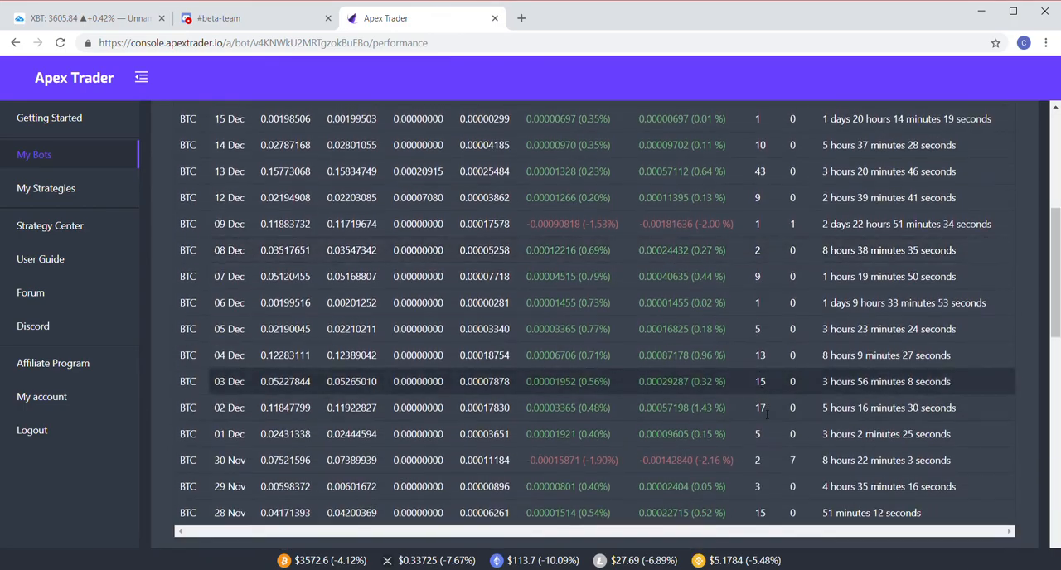
scroll(down, 3)
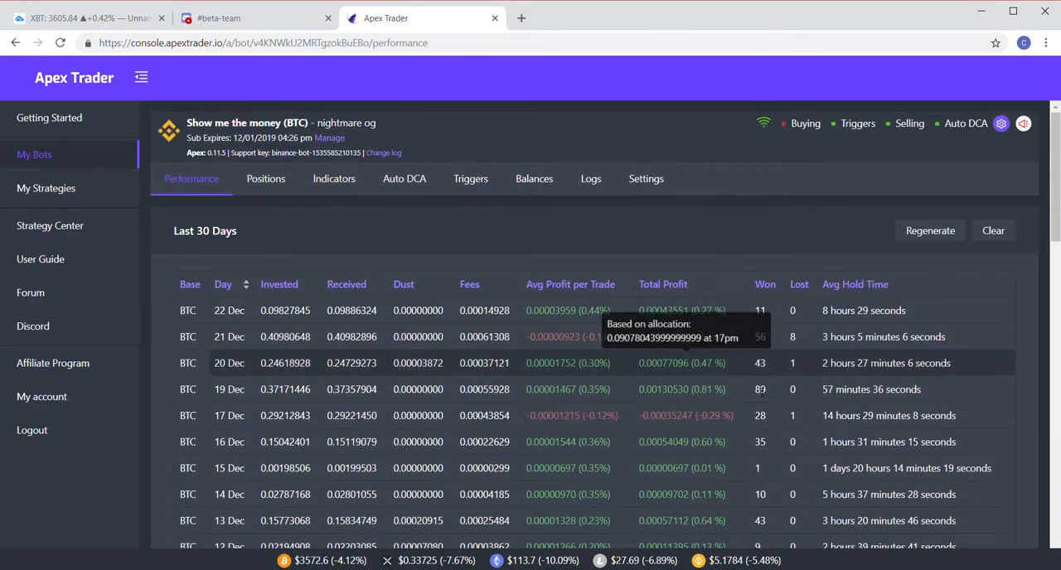
mouse_move(735, 412)
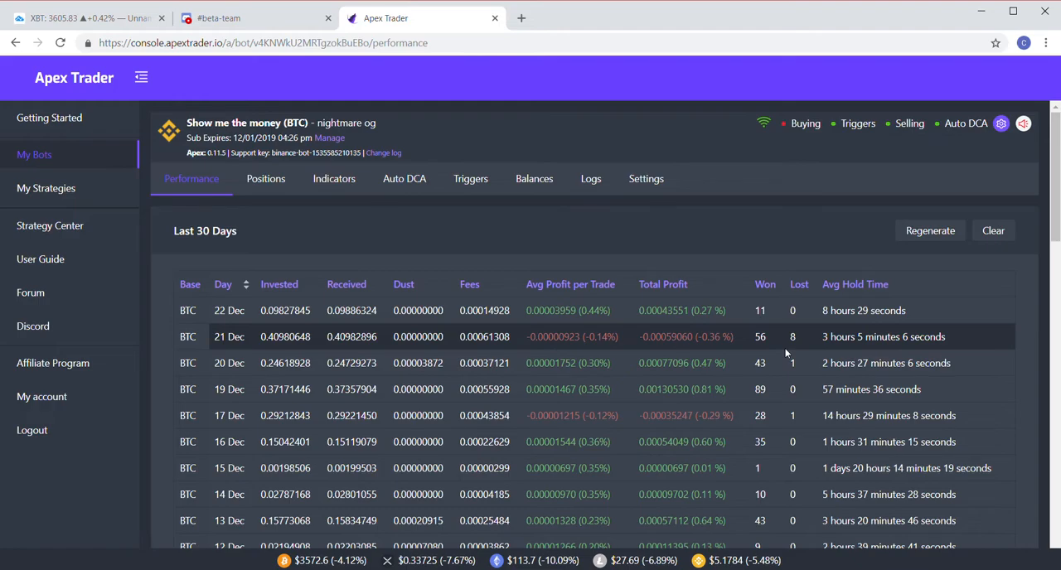
scroll(down, 3)
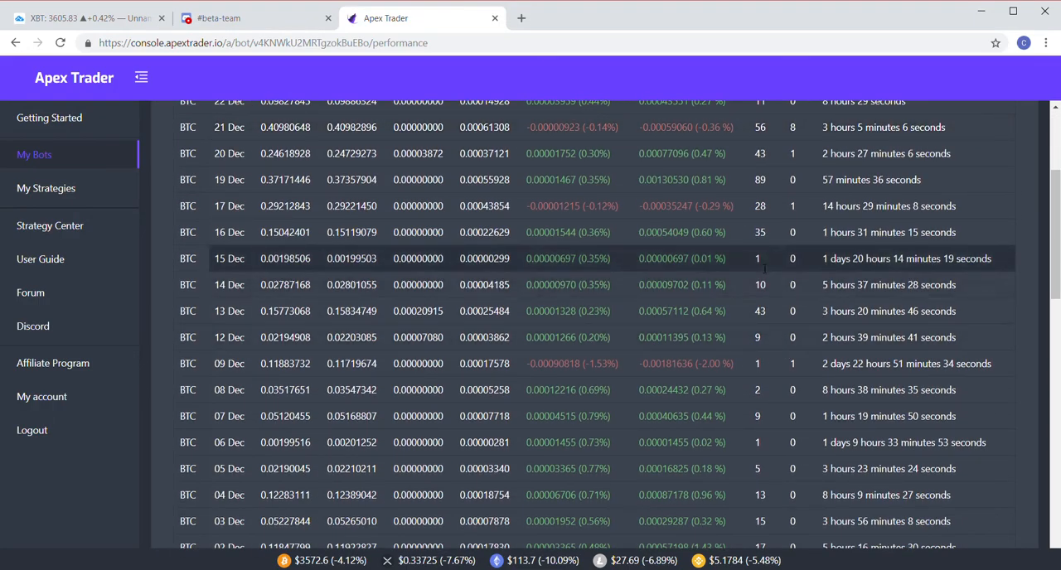
scroll(down, 3)
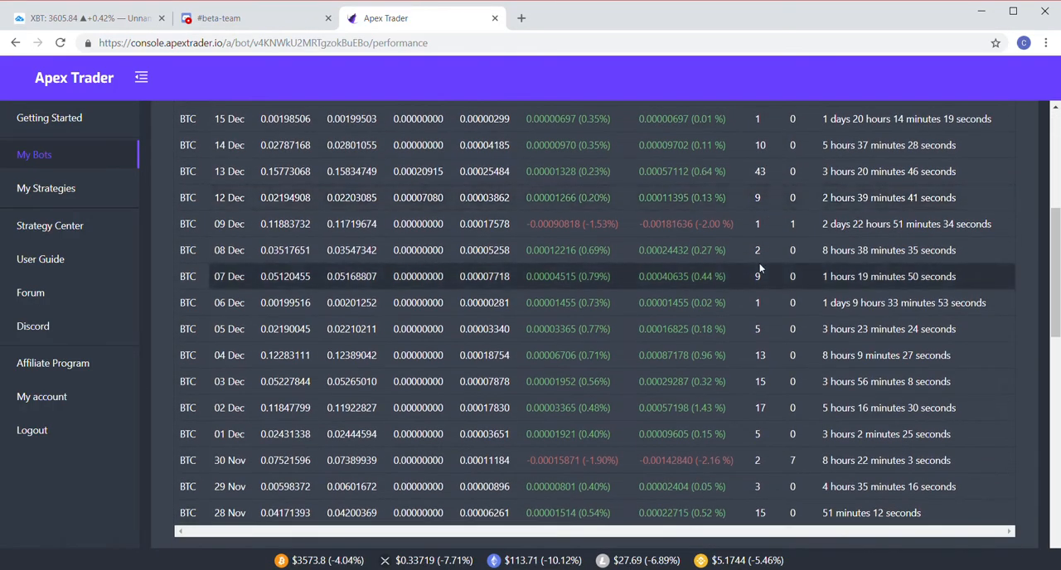
scroll(down, 3)
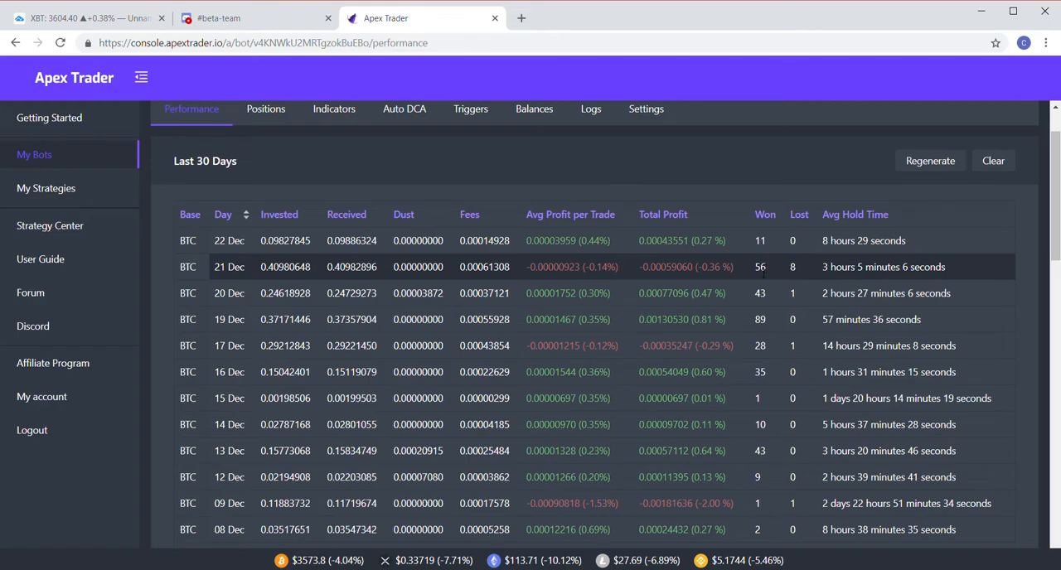
mouse_move(795, 293)
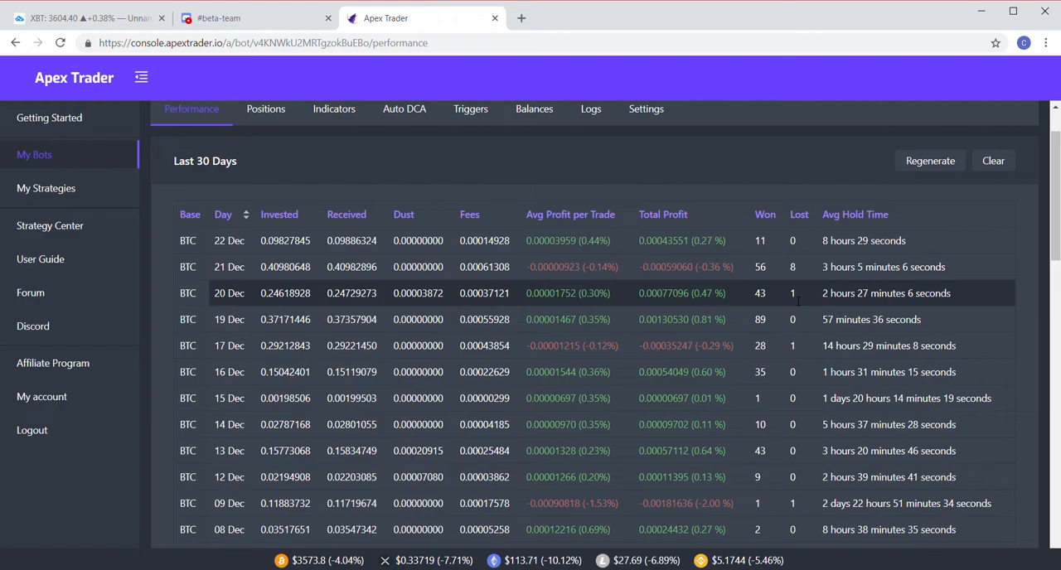
mouse_move(699, 304)
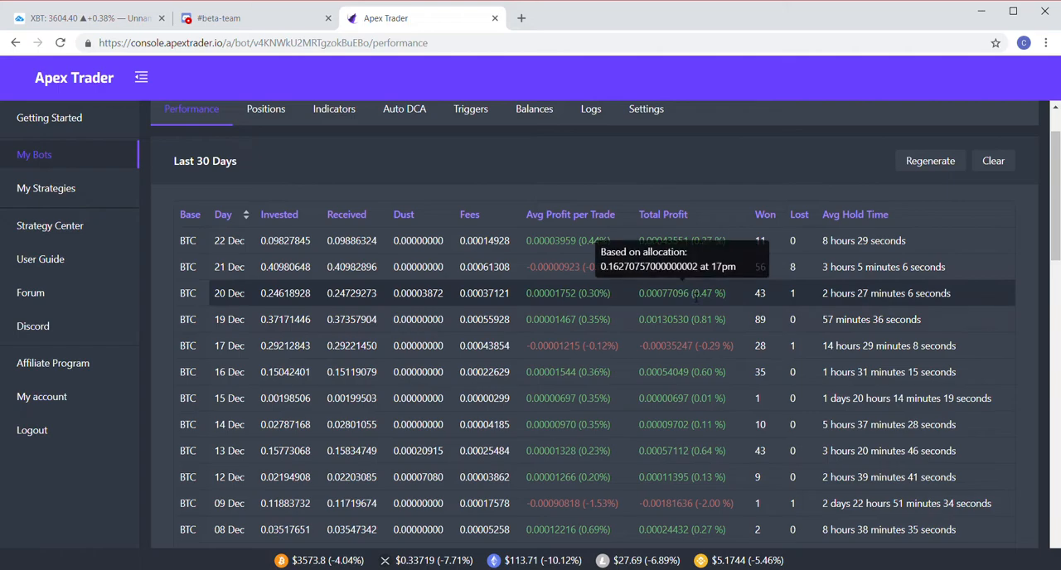
mouse_move(781, 382)
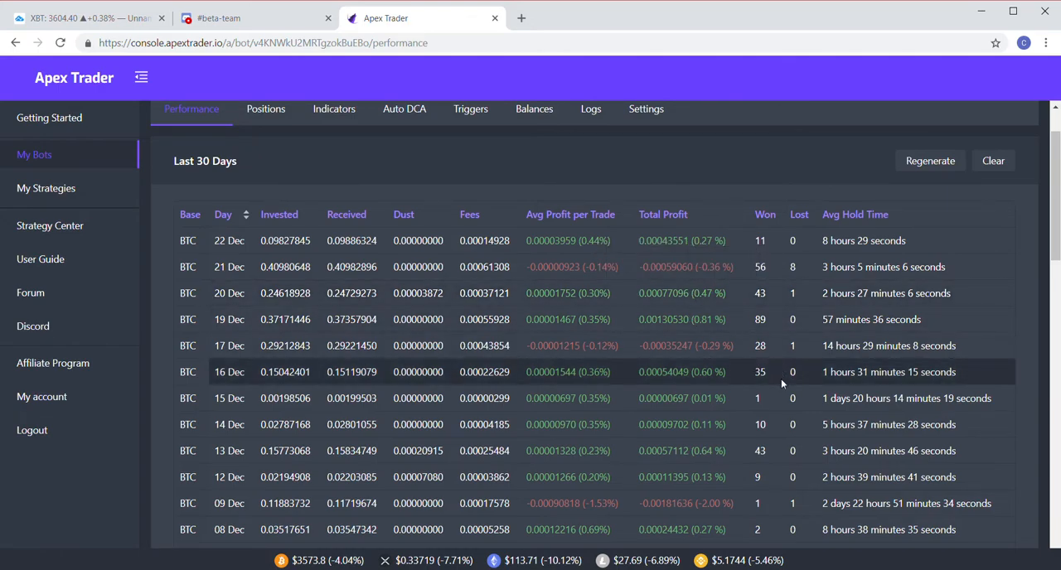
scroll(down, 3)
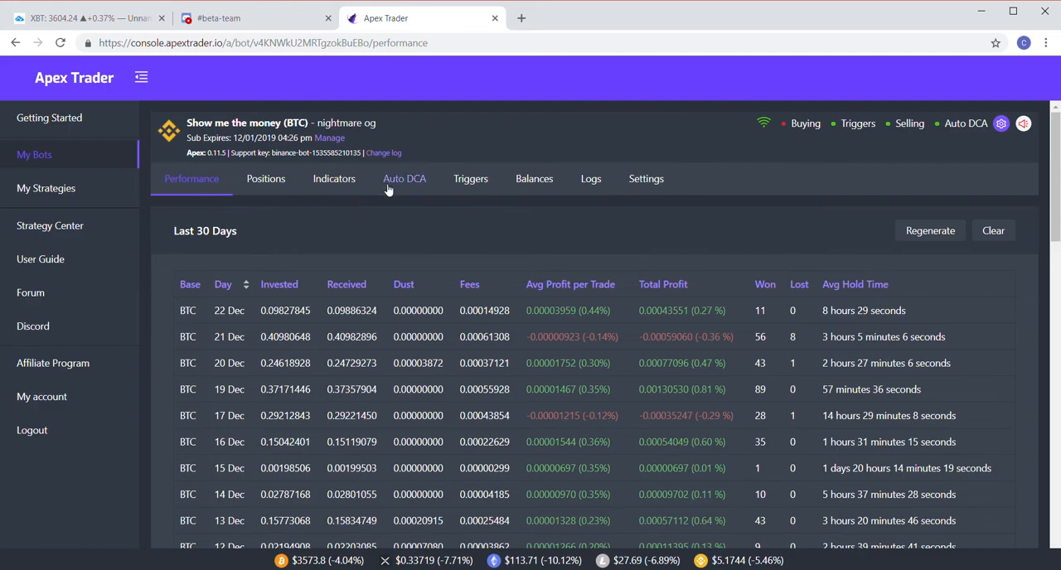
Reopen the Auto DCA tab and scroll through its journal
click(405, 178)
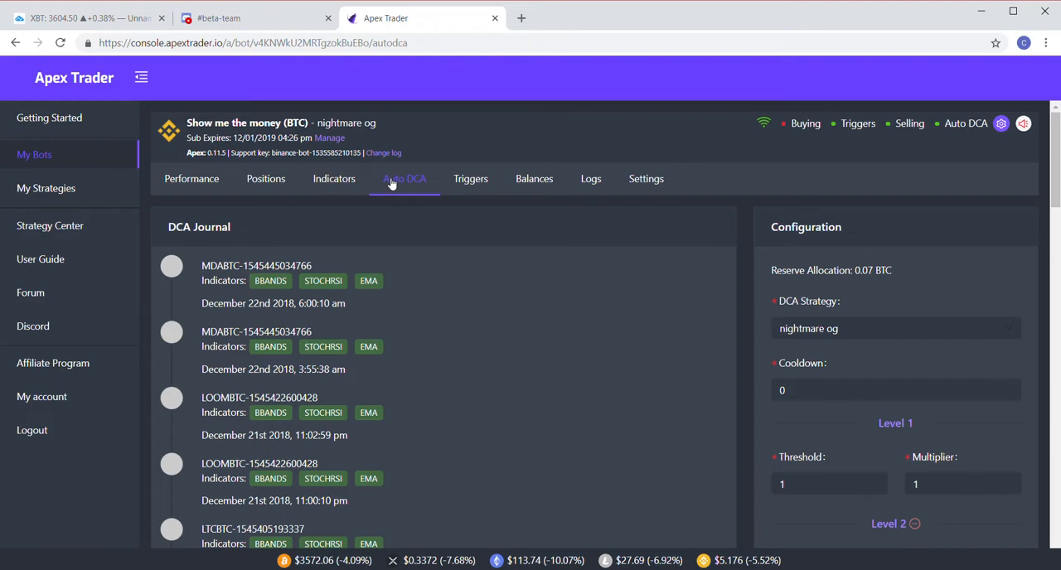
scroll(down, 3)
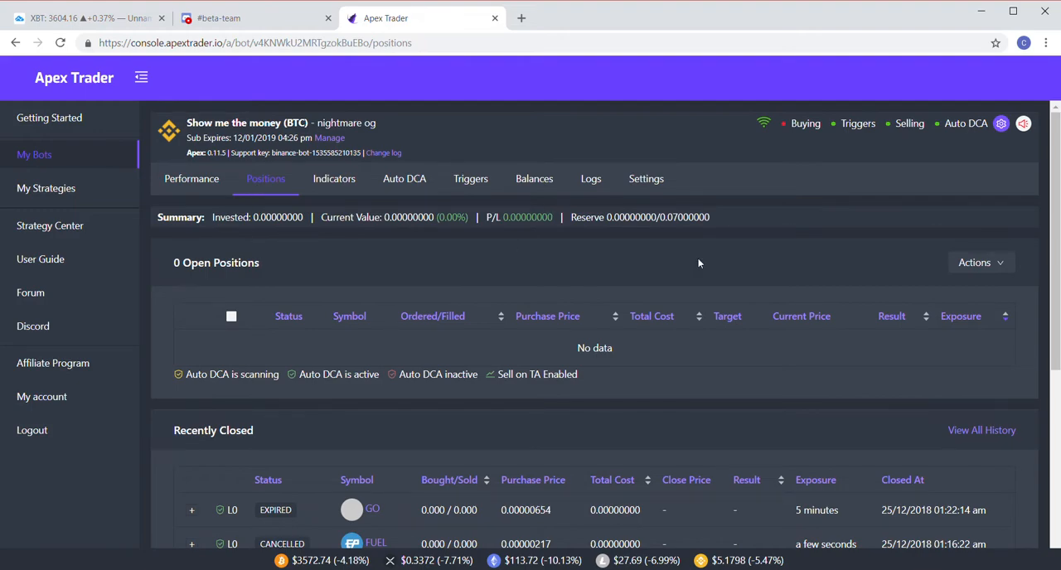
mouse_move(405, 178)
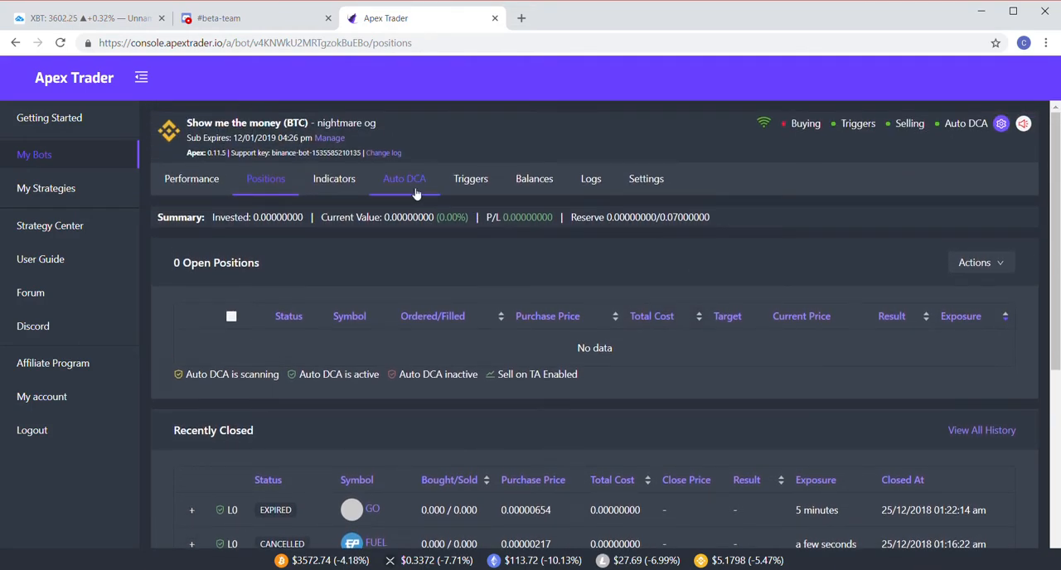
Reopen Auto DCA and scroll through Levels 1–4, each at threshold and multiplier 1
click(404, 178)
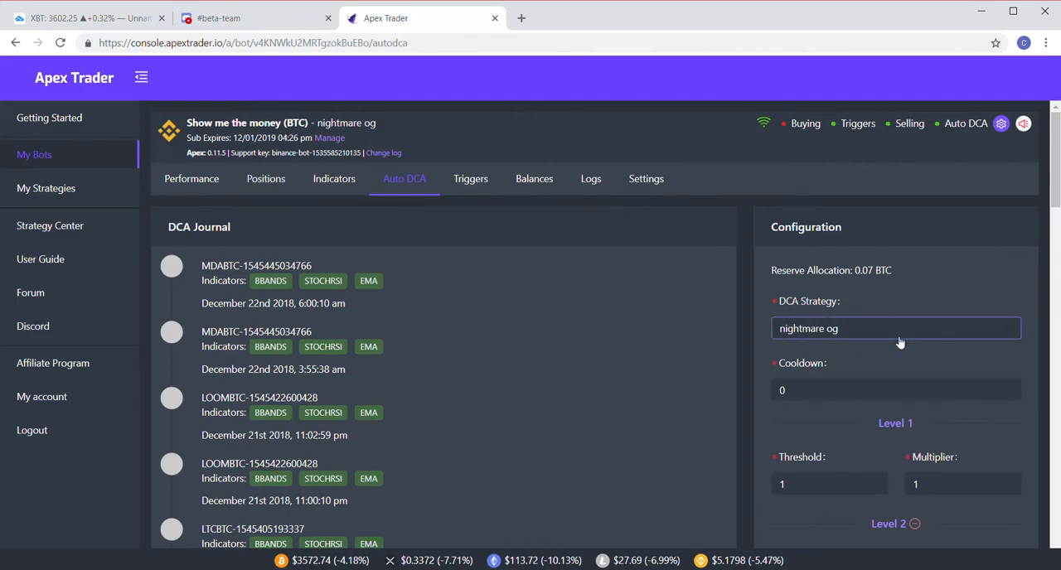
scroll(down, 3)
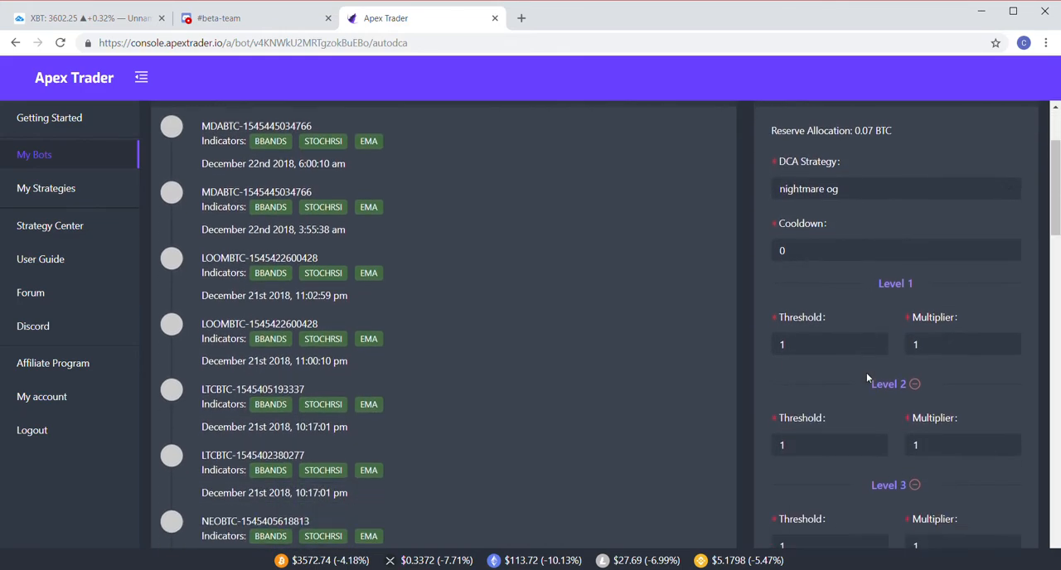
scroll(down, 3)
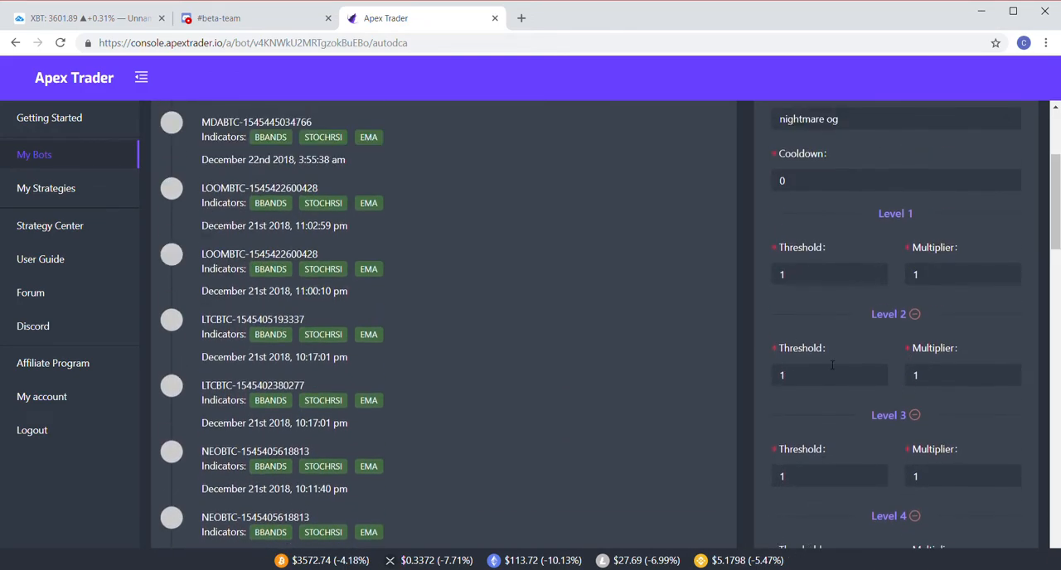
scroll(down, 3)
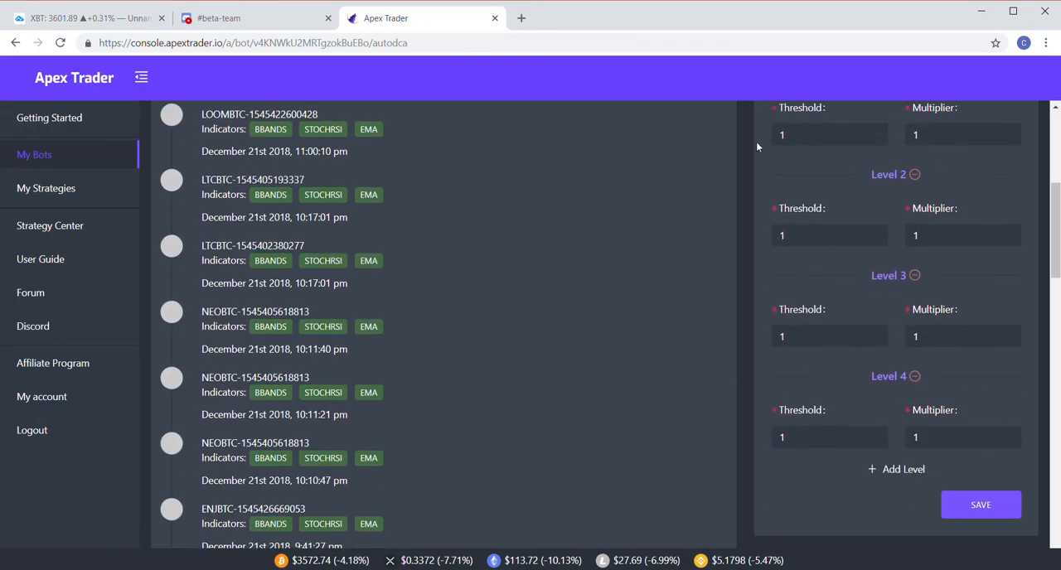
mouse_move(679, 334)
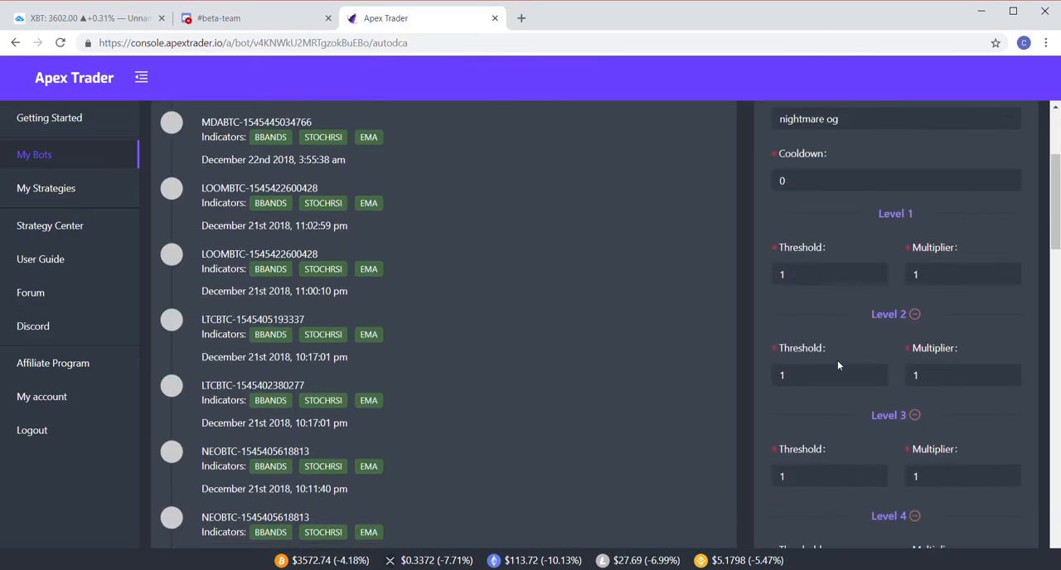
scroll(down, 3)
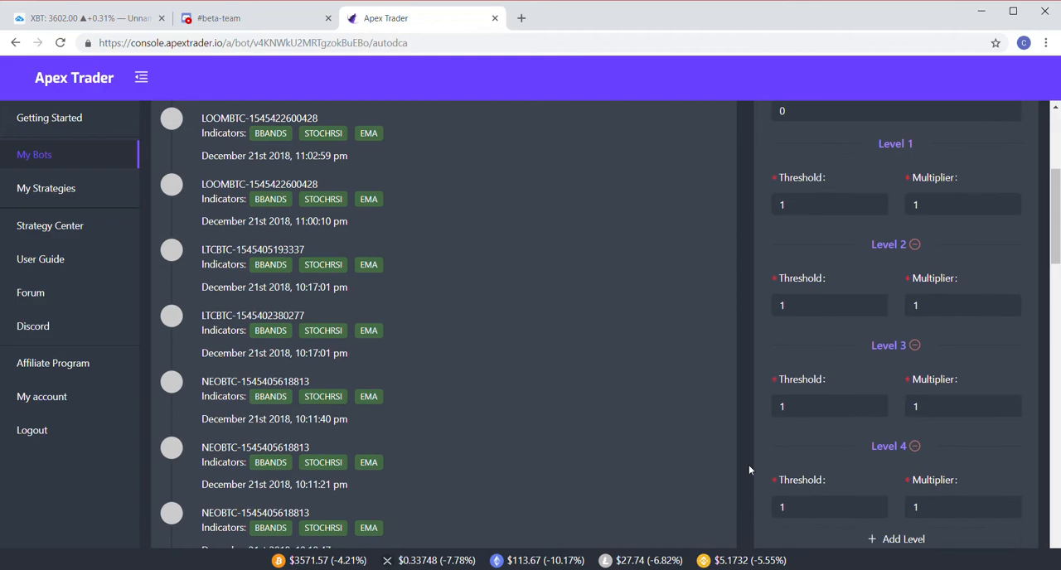
scroll(down, 3)
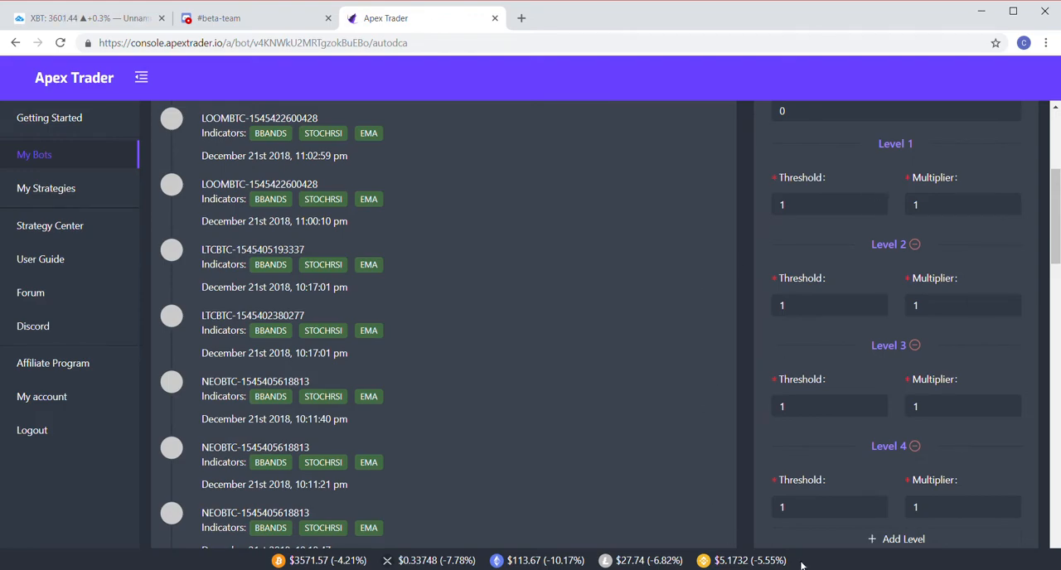
mouse_move(727, 415)
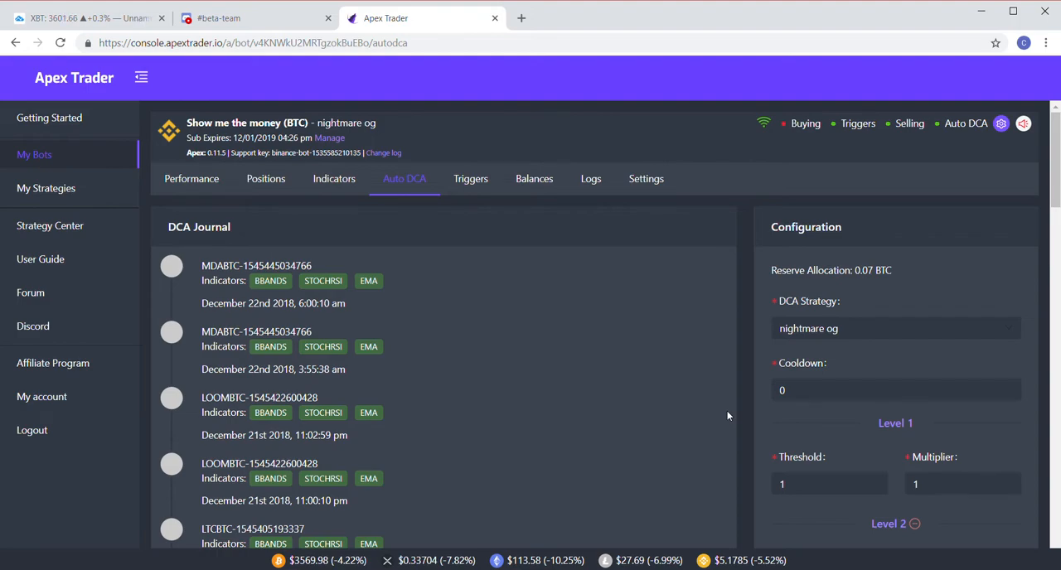
scroll(down, 3)
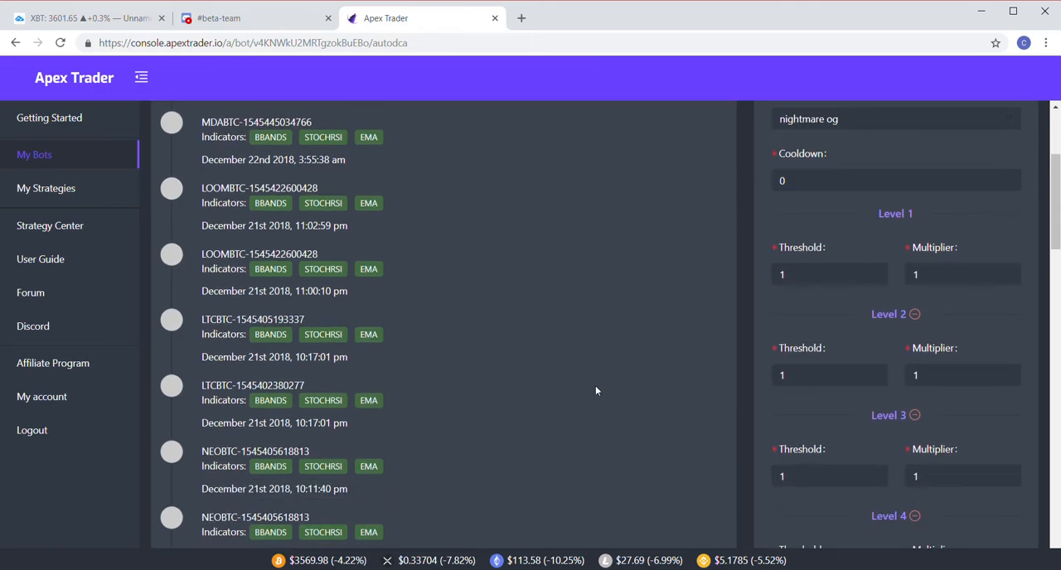
scroll(down, 3)
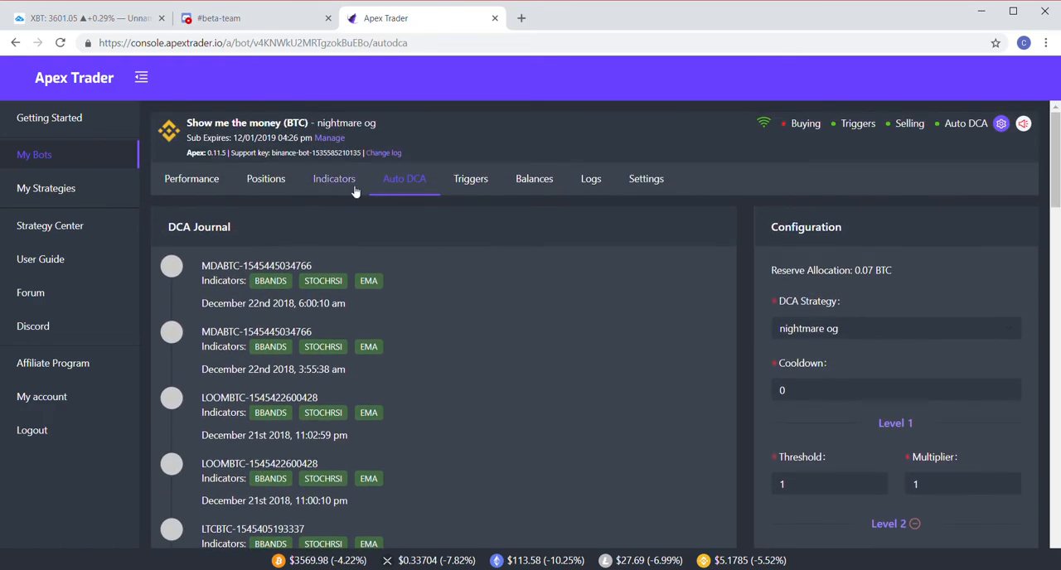
Check the Default State trigger, then show General Settings with live mode and compound on
click(471, 178)
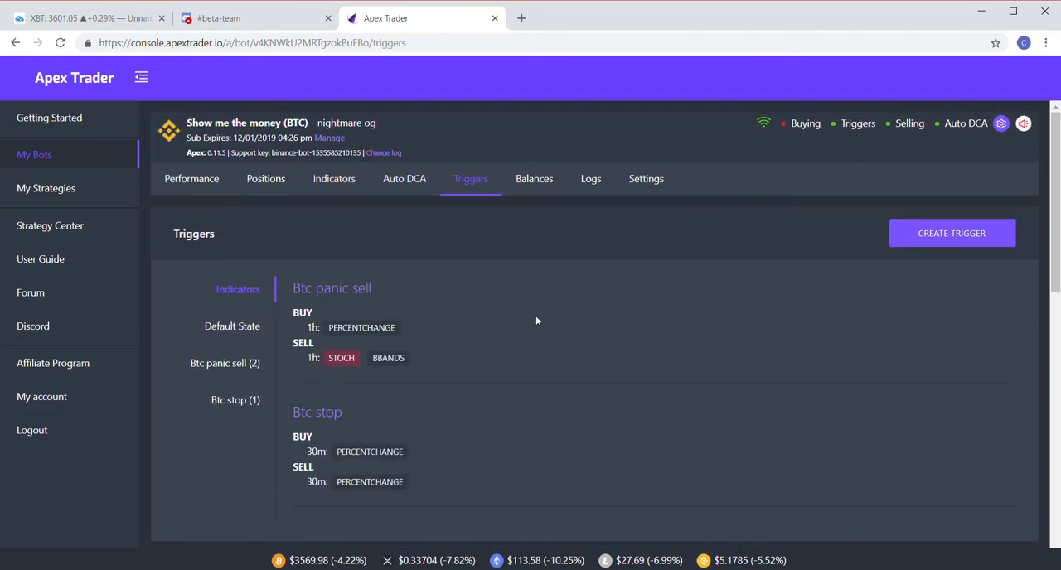
click(232, 326)
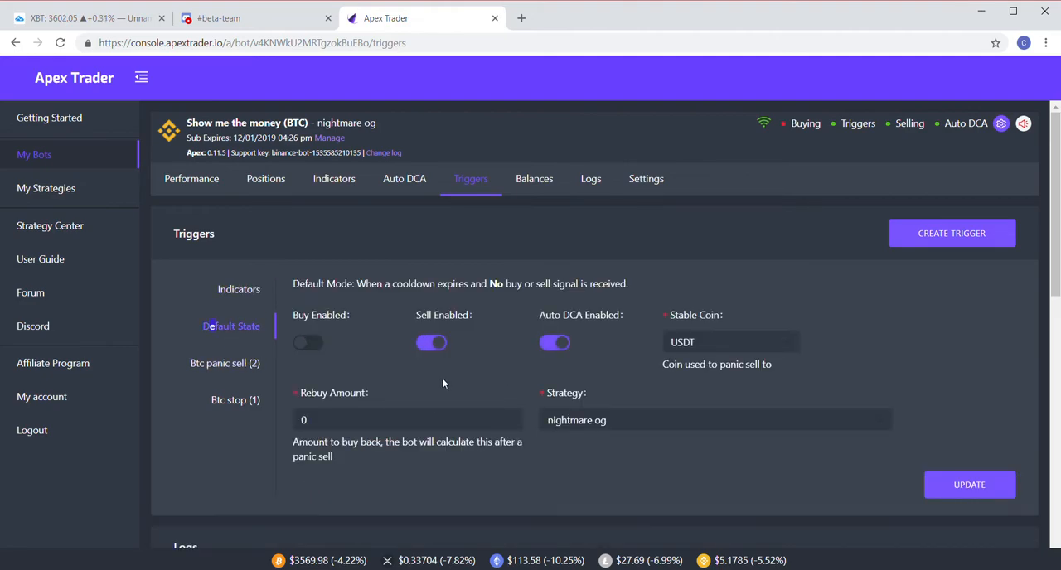
mouse_move(494, 324)
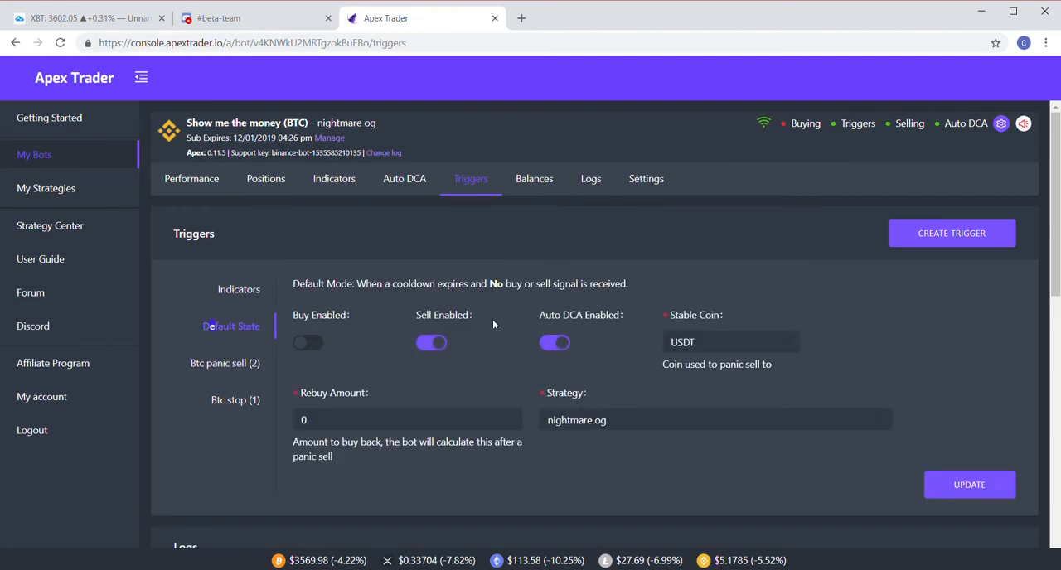
click(645, 178)
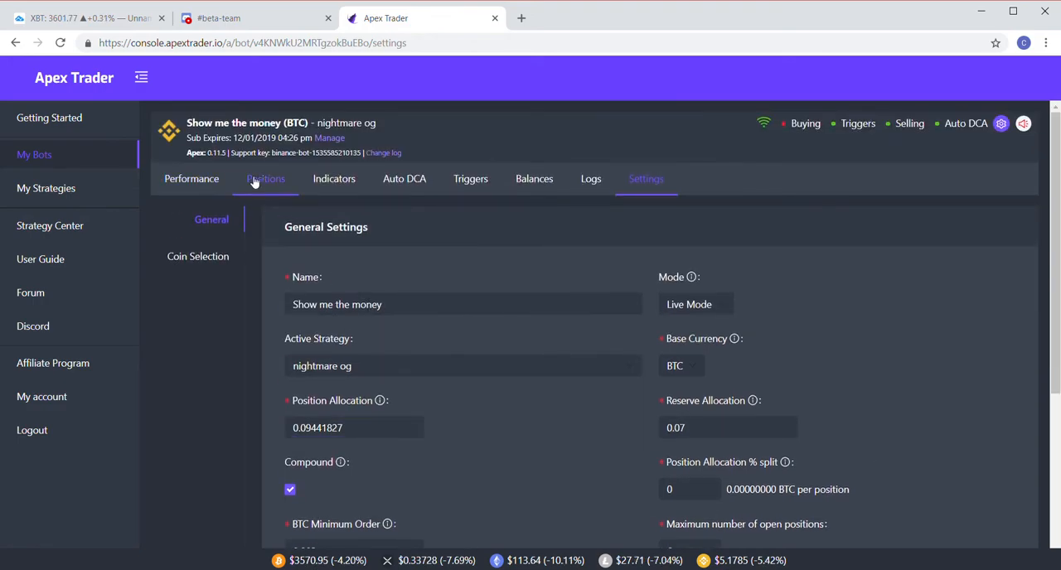
Switch to Positions: zero open positions, nothing invested, 0.07 reserve
click(266, 178)
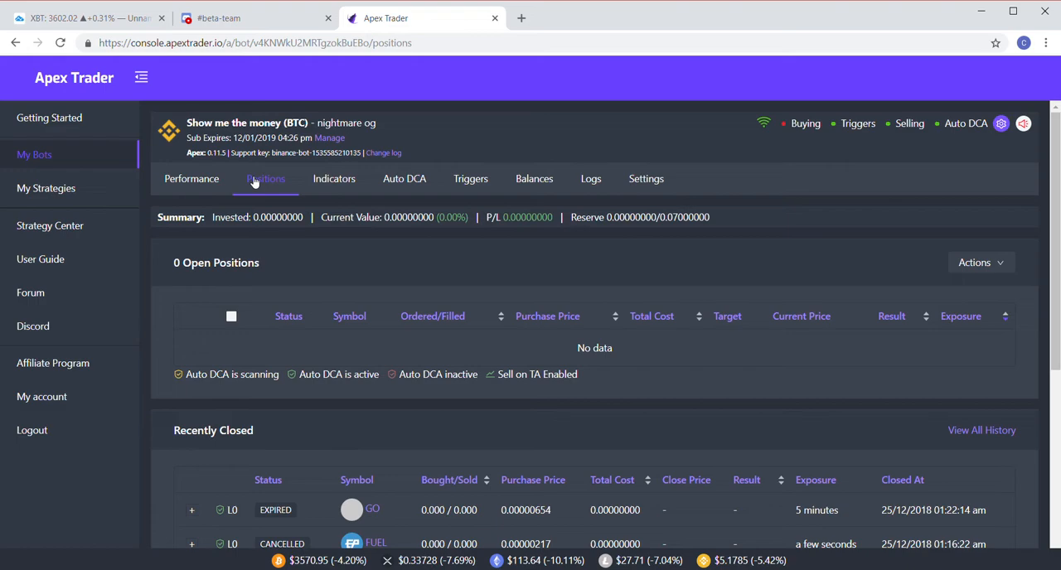
mouse_move(266, 182)
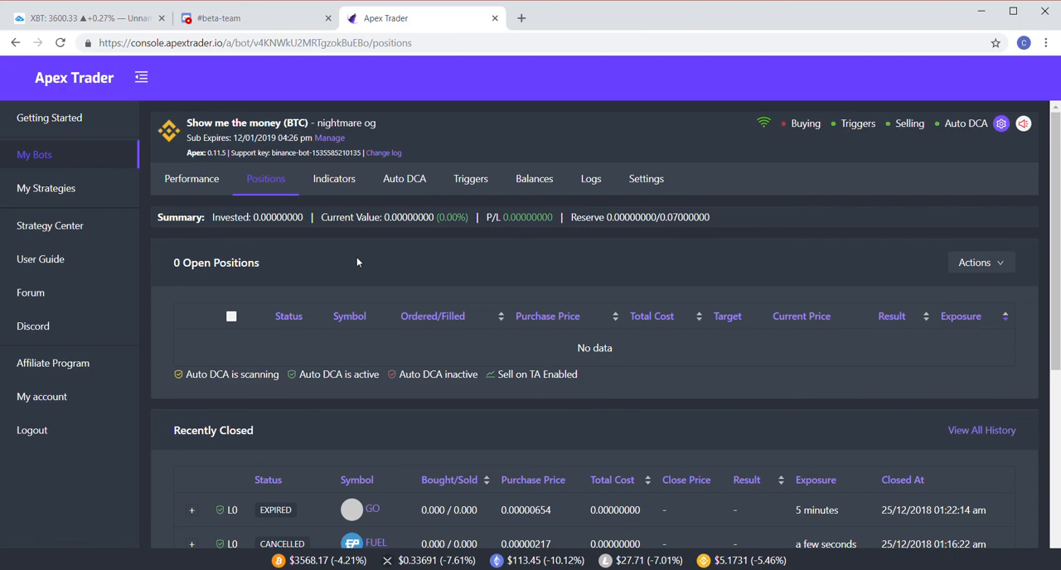
mouse_move(542, 233)
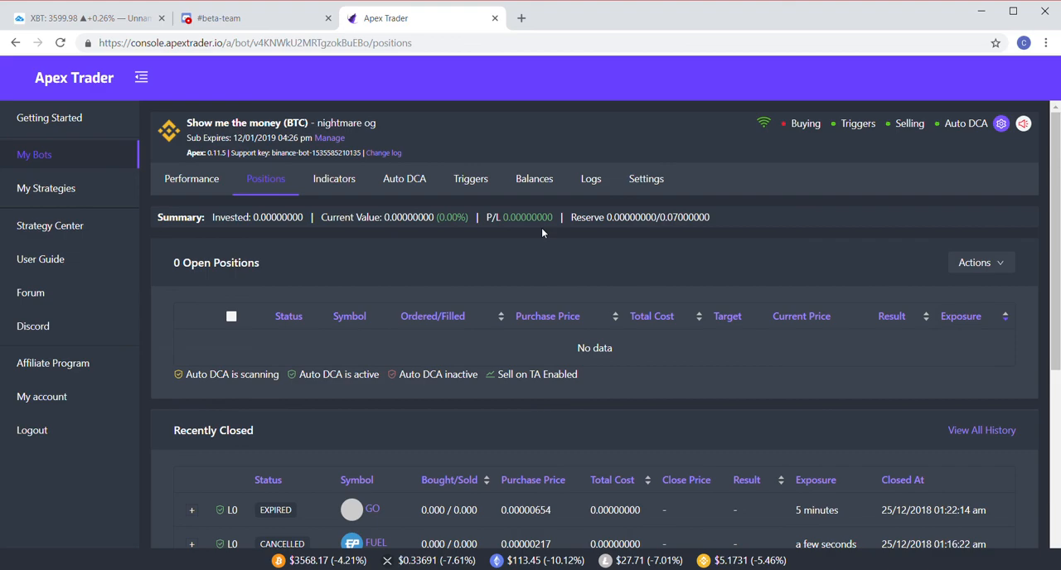
mouse_move(963, 78)
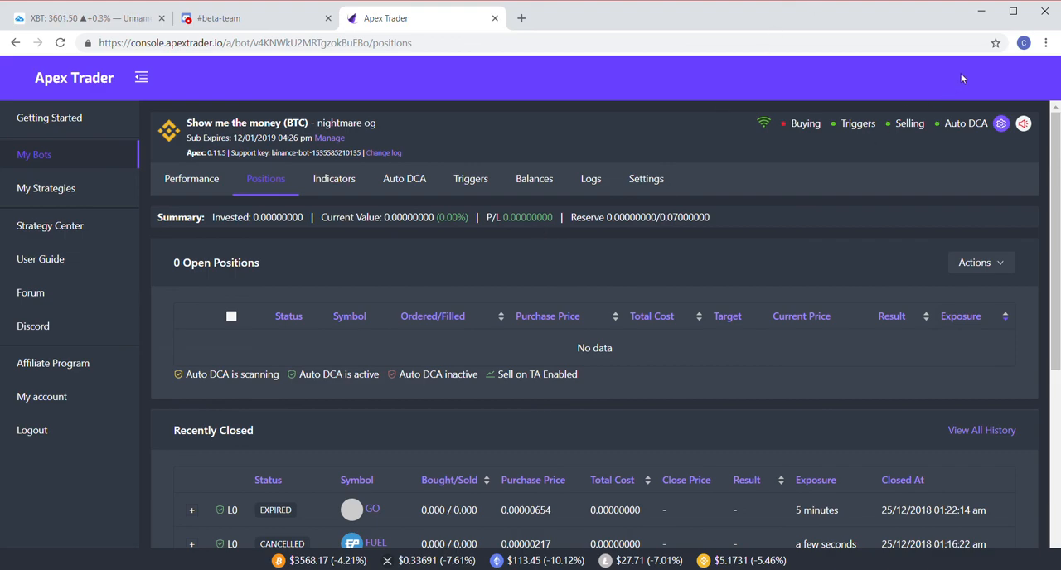